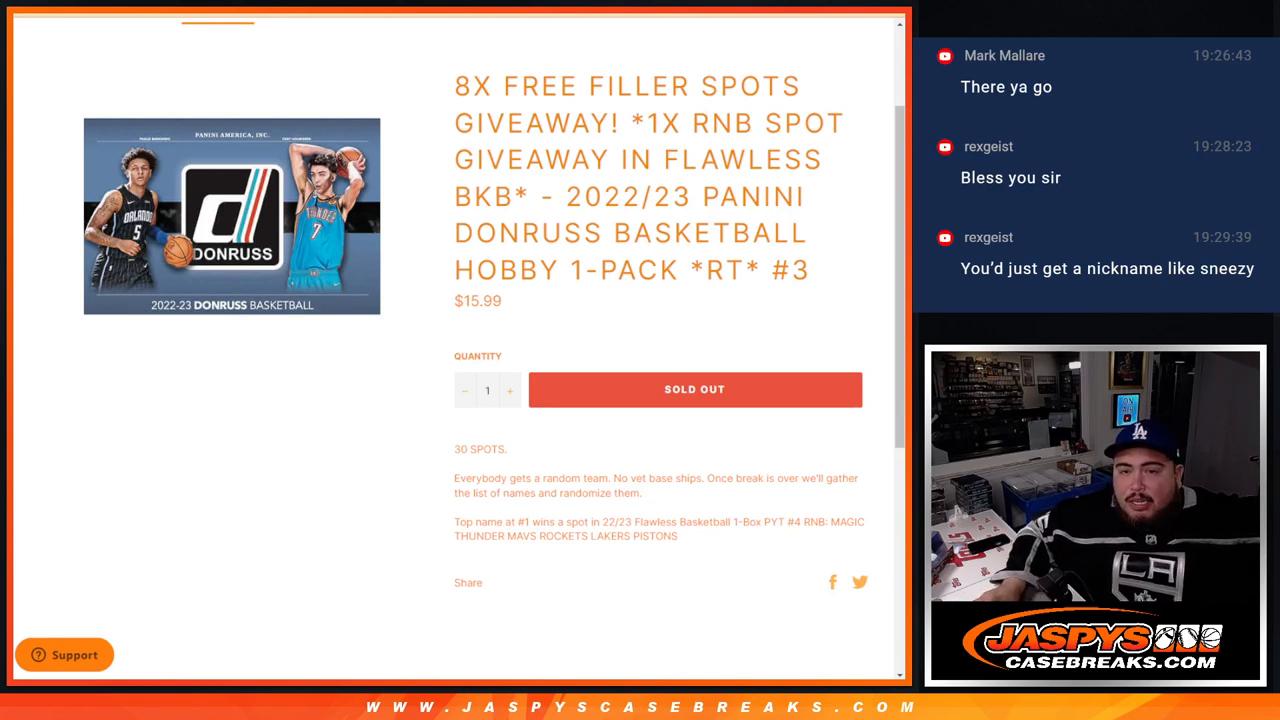
# Highlight the title text of the 8x Free Filler Spots Donruss Basketball giveaway listing
pyautogui.moveTo(640, 123); pyautogui.dragTo(825, 160)
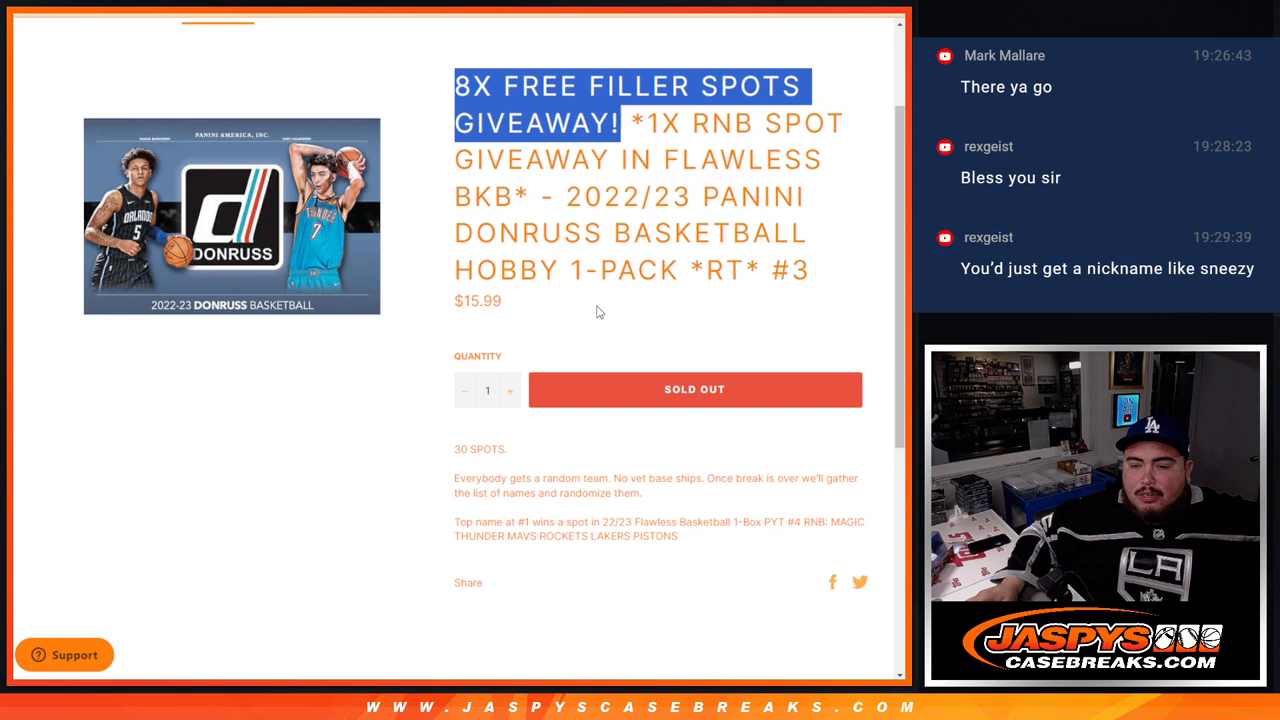
pyautogui.moveTo(535, 474)
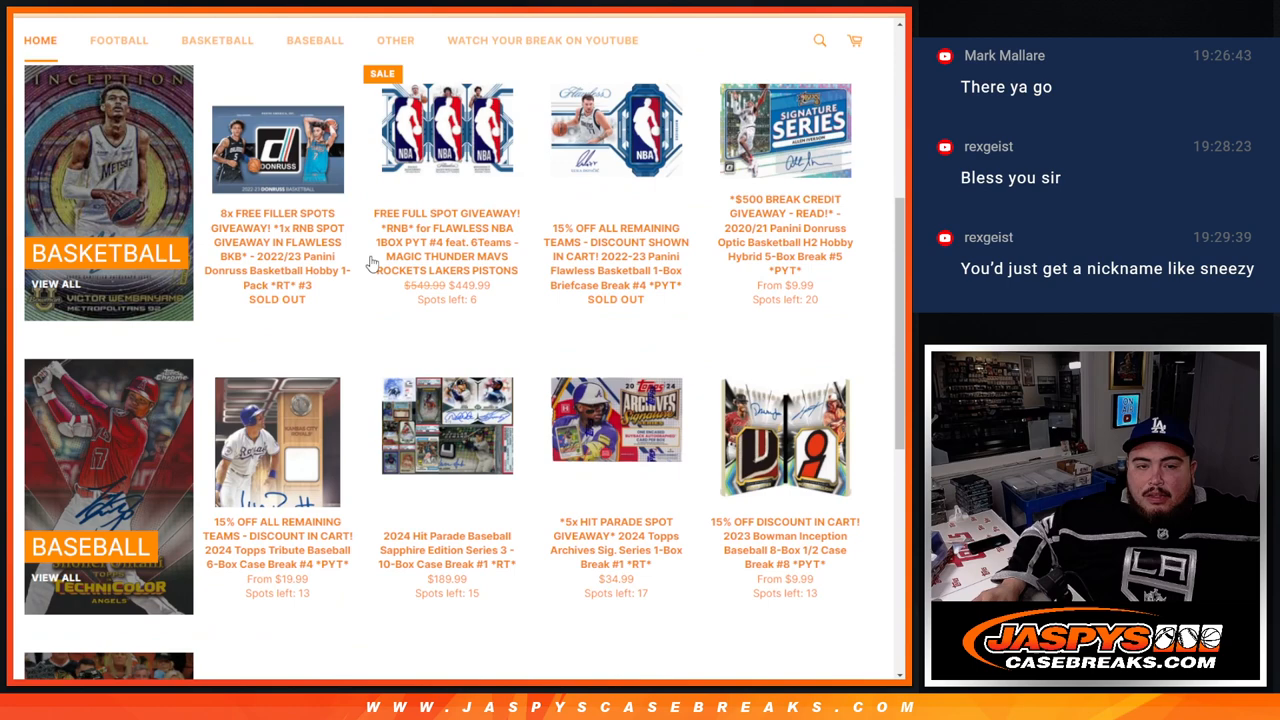
# Open the $449.99 Flawless NBA Free Full Spot Giveaway listing and highlight part of its page
pyautogui.click(446, 130)
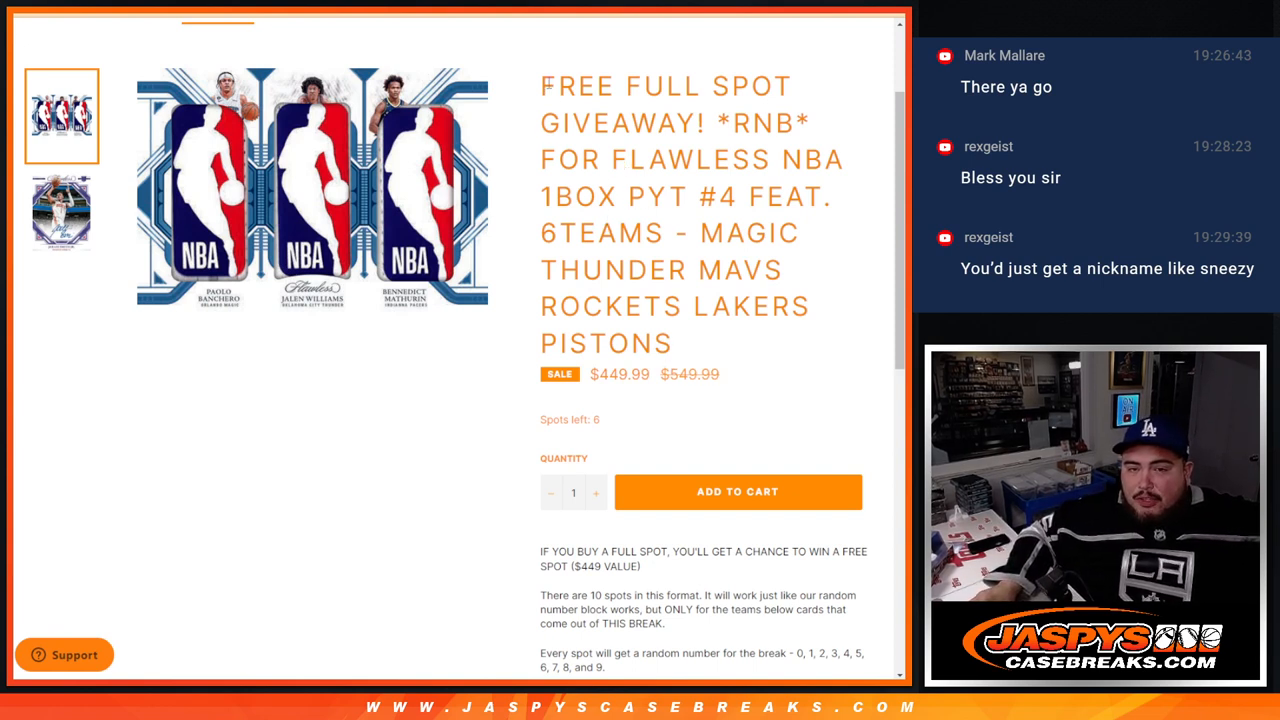
pyautogui.moveTo(565, 551); pyautogui.dragTo(640, 566)
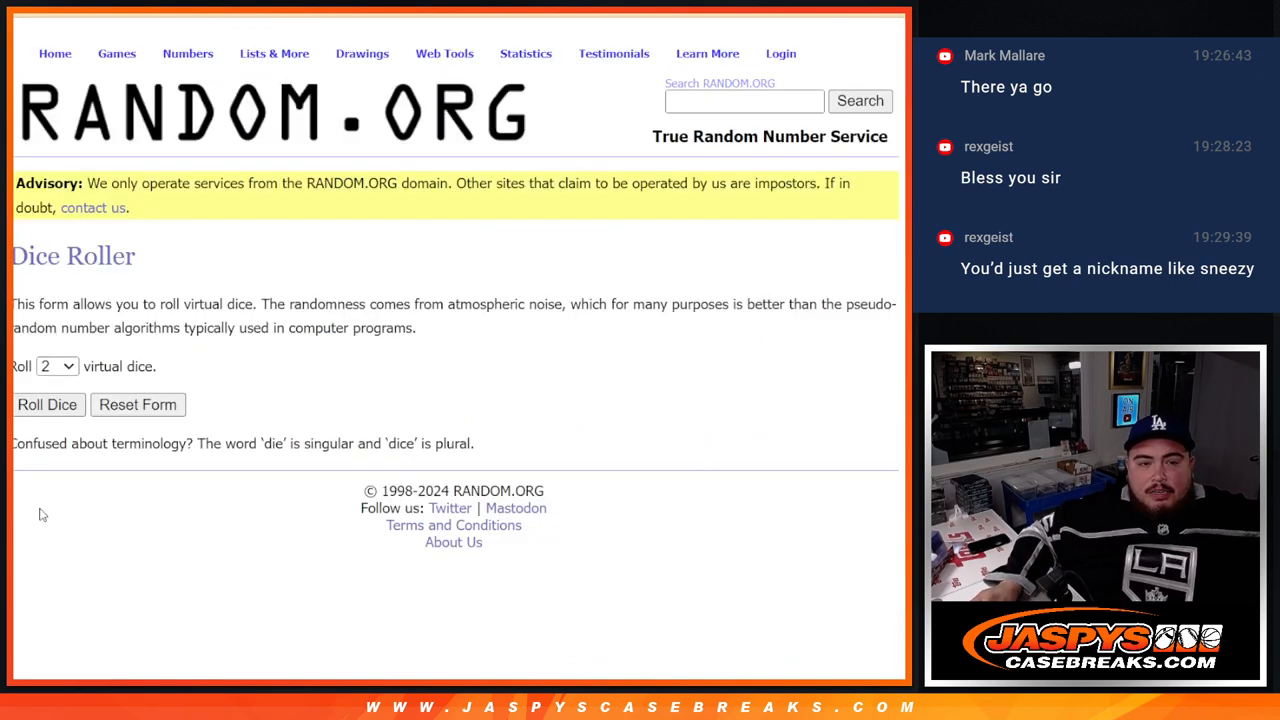
# Return to the List Randomizer results and reshuffle the 22 buyer names twice more with Again!
pyautogui.click(47, 404)
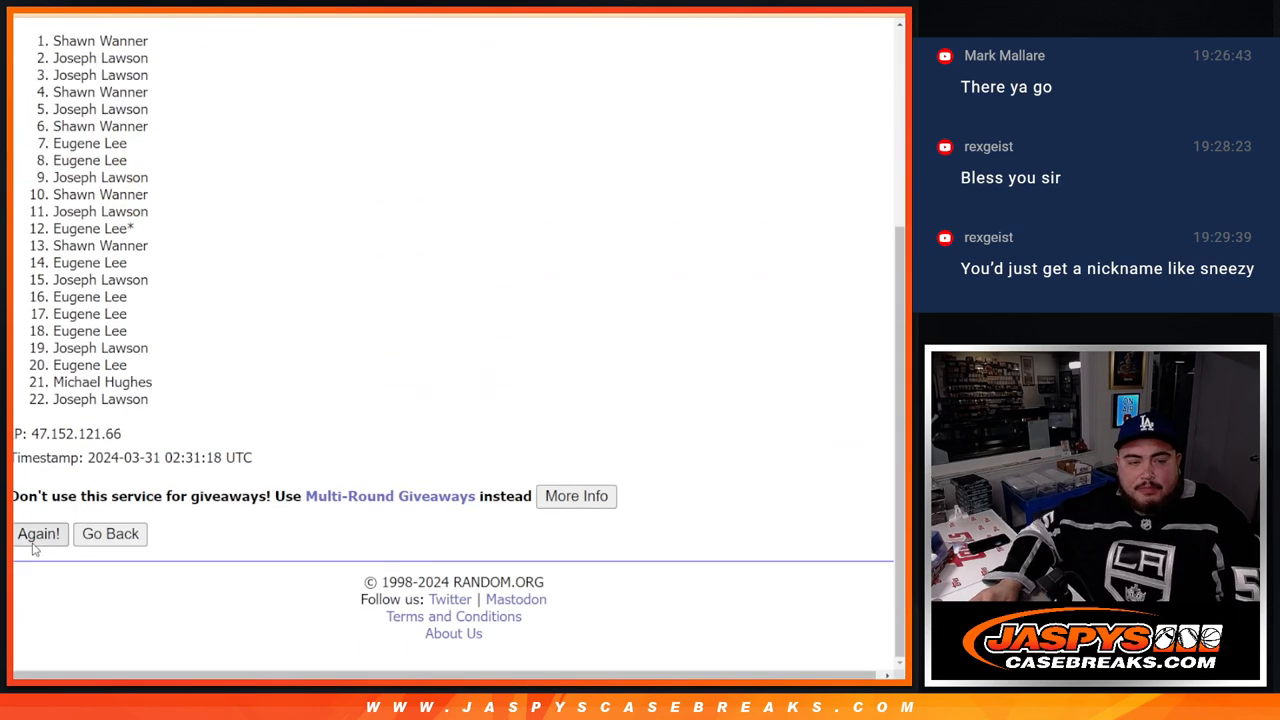
pyautogui.click(38, 533)
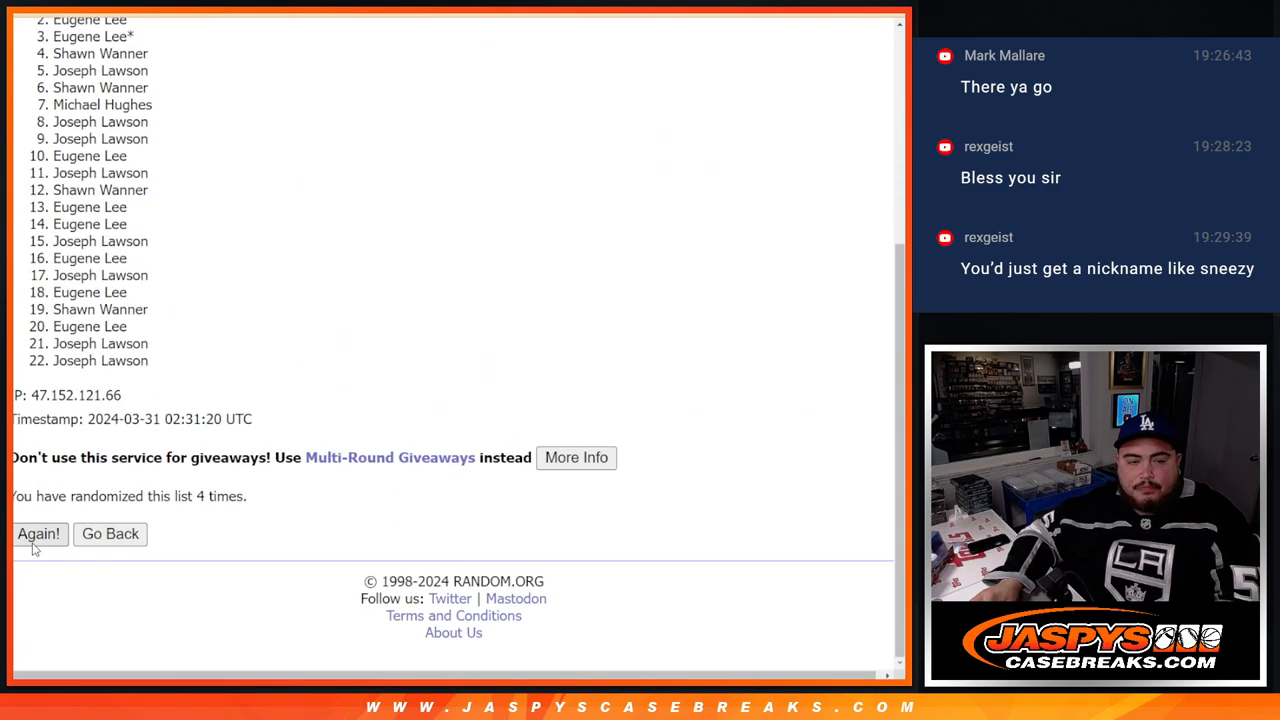
pyautogui.click(38, 533)
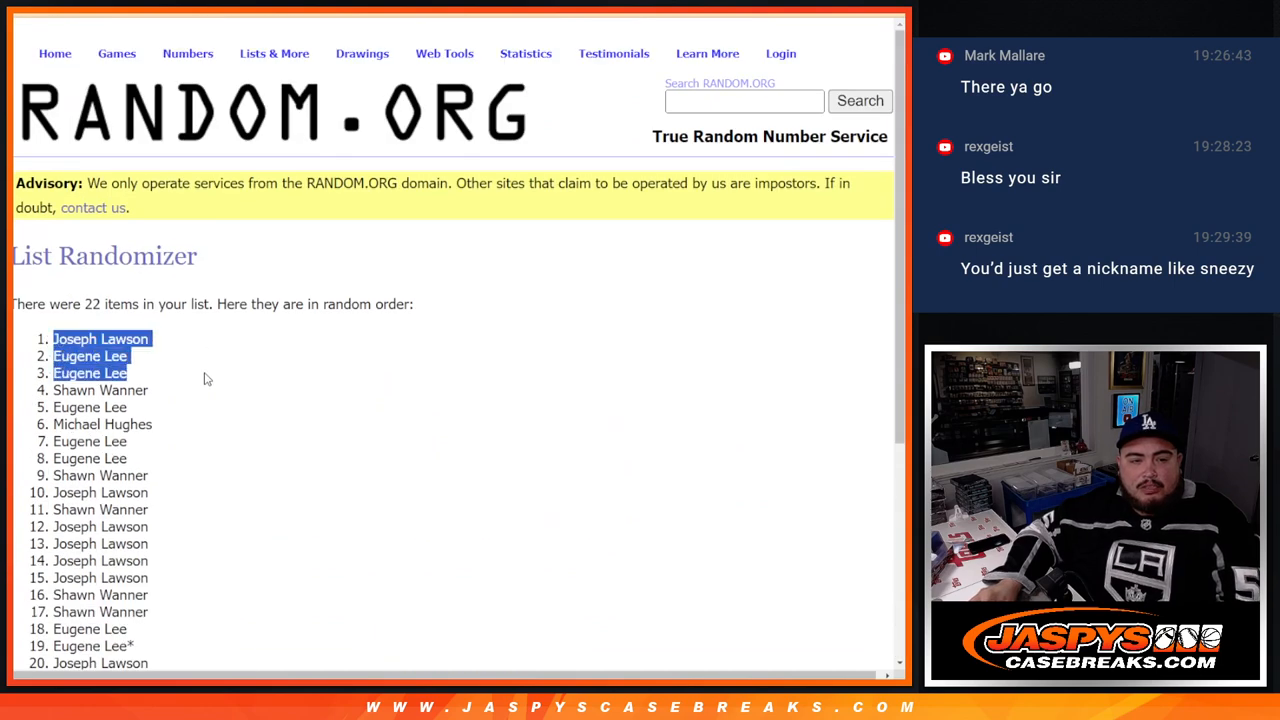
# Highlight the top eight shuffled names and scroll through the results
pyautogui.moveTo(90, 373); pyautogui.dragTo(90, 458)
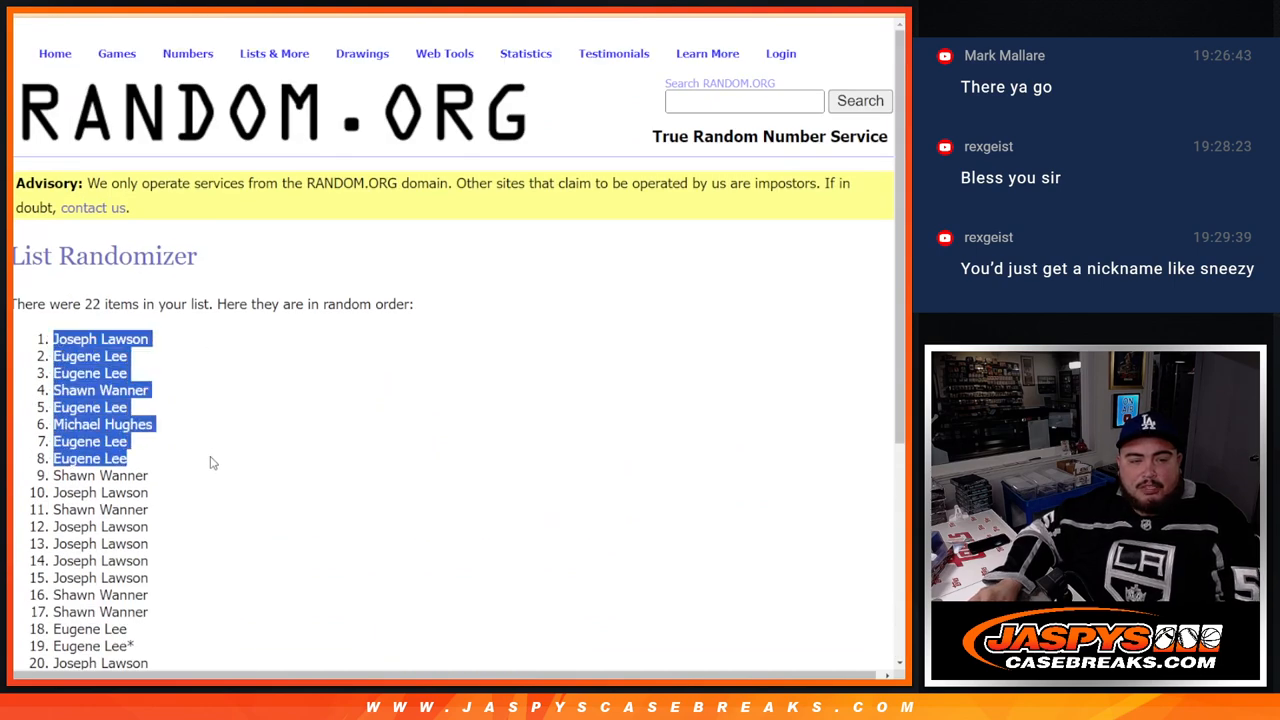
pyautogui.scroll(-3)
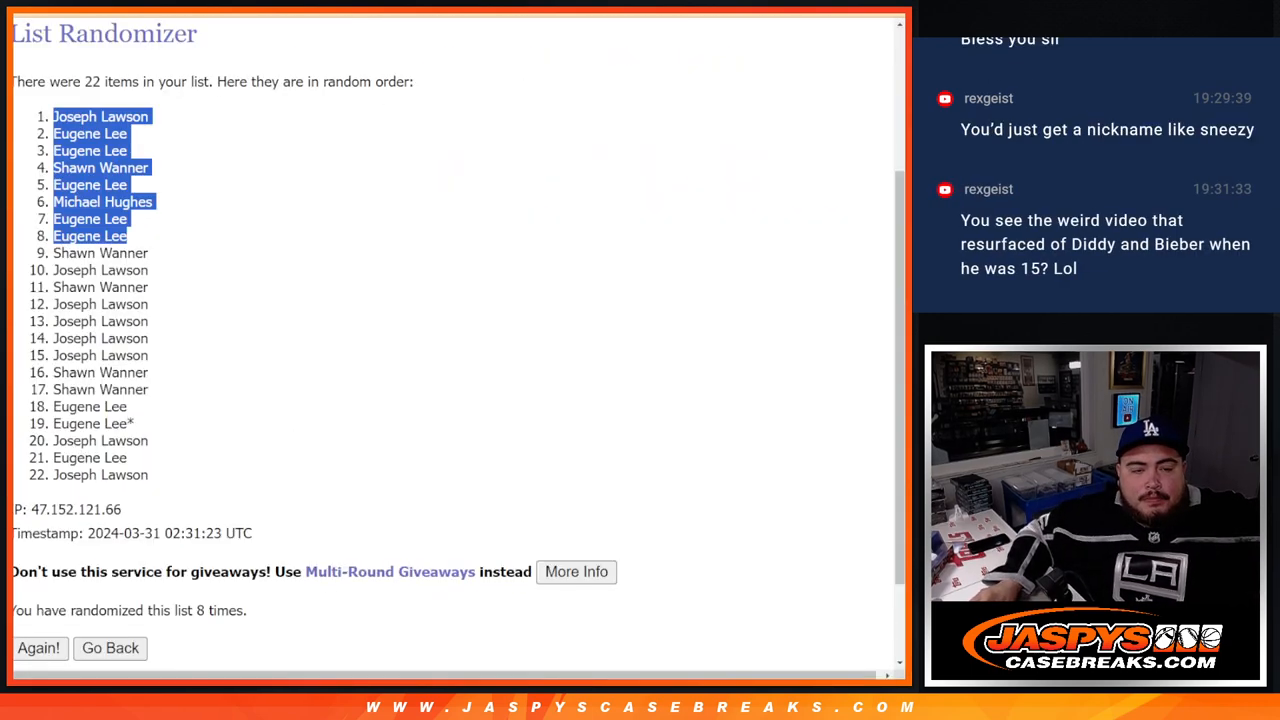
pyautogui.scroll(3)
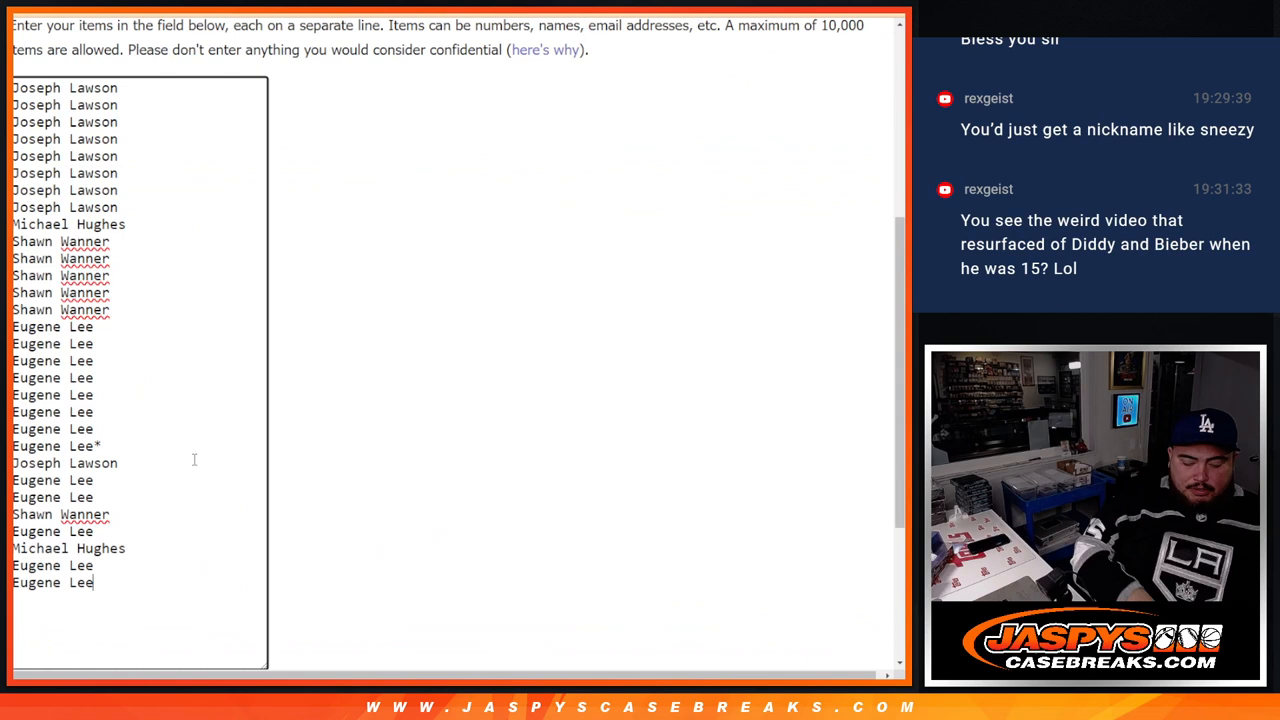
# Append a plus sign to the final names and select the whole 30-name list
pyautogui.write('+')
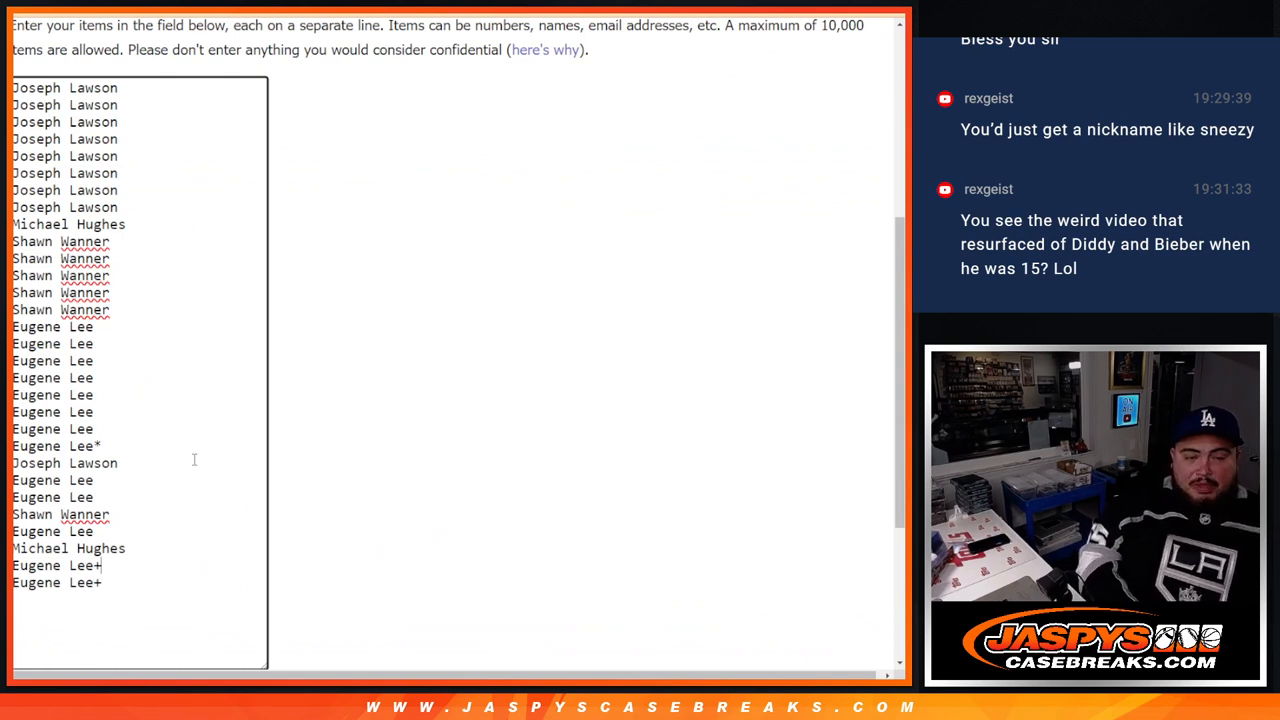
pyautogui.write('+')
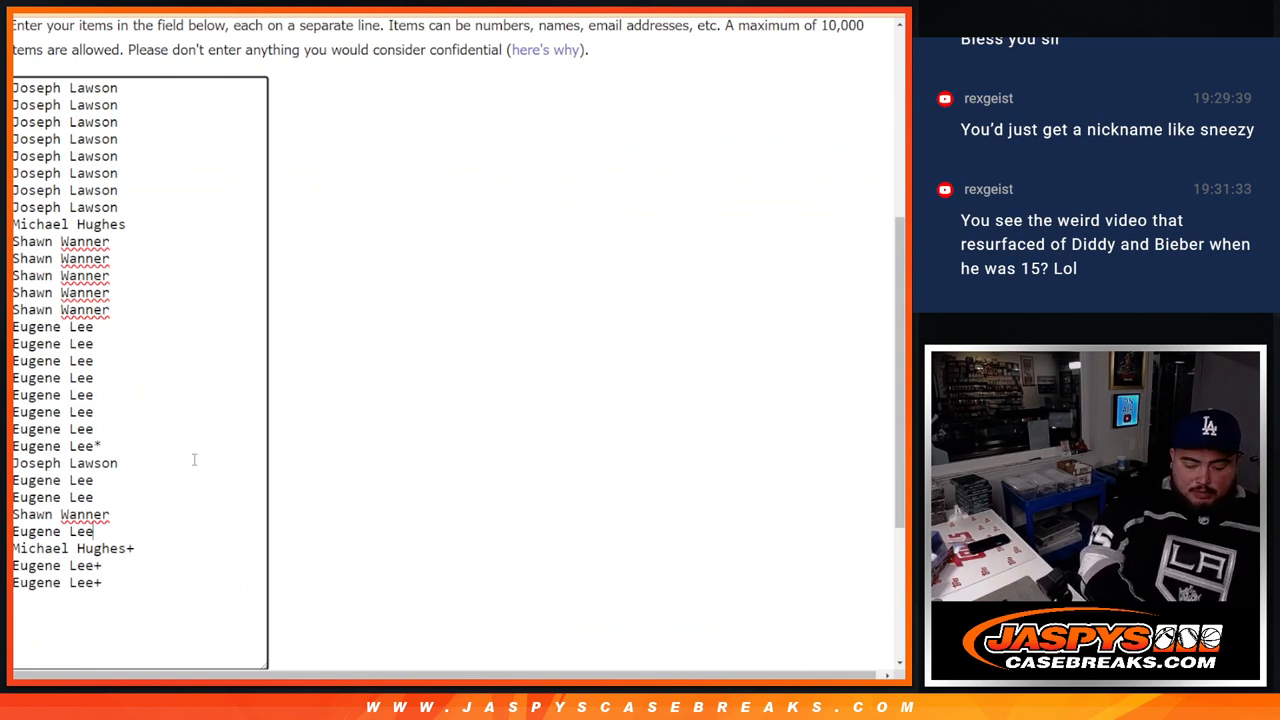
pyautogui.write('+')
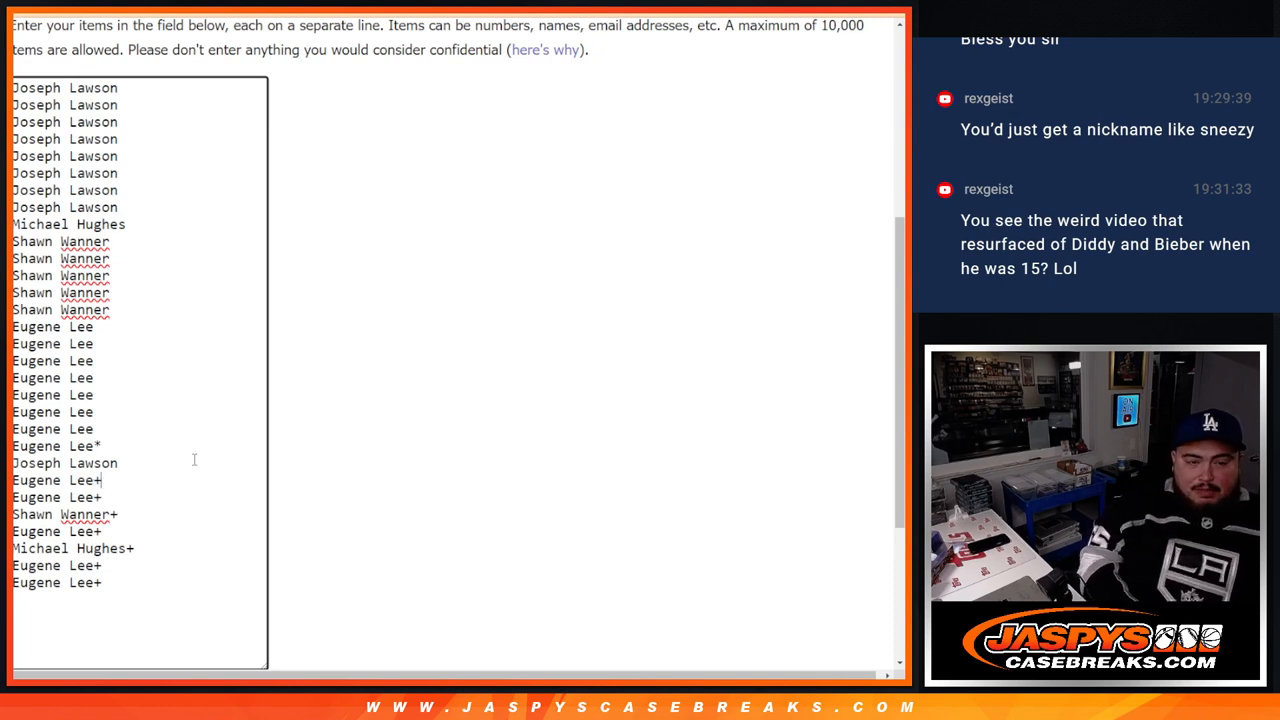
pyautogui.write('+')
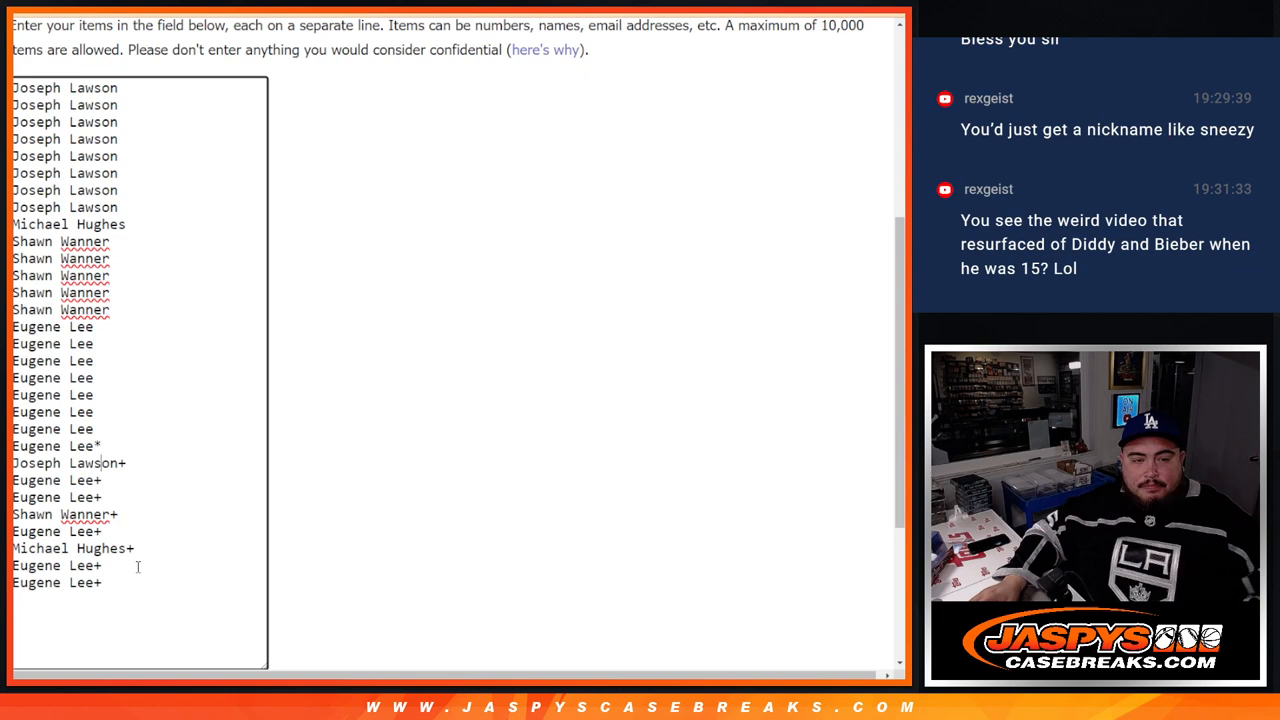
pyautogui.press('ctrl+a')
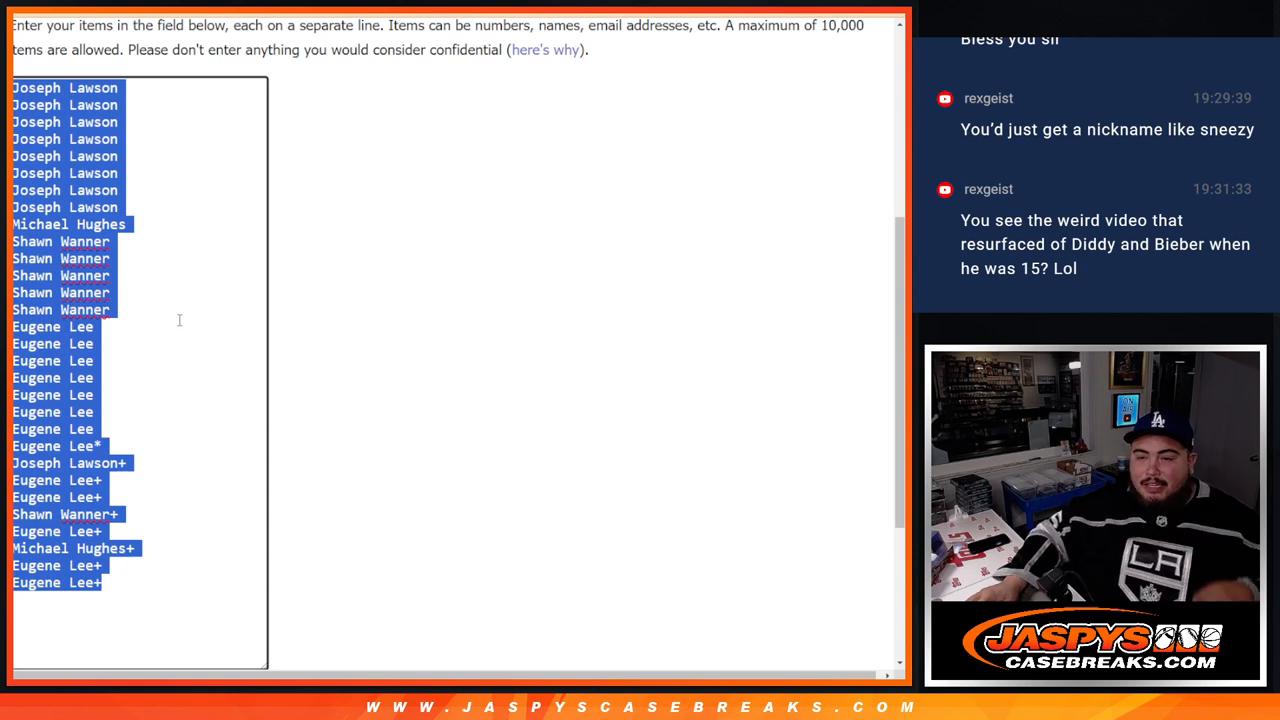
pyautogui.moveTo(203, 331)
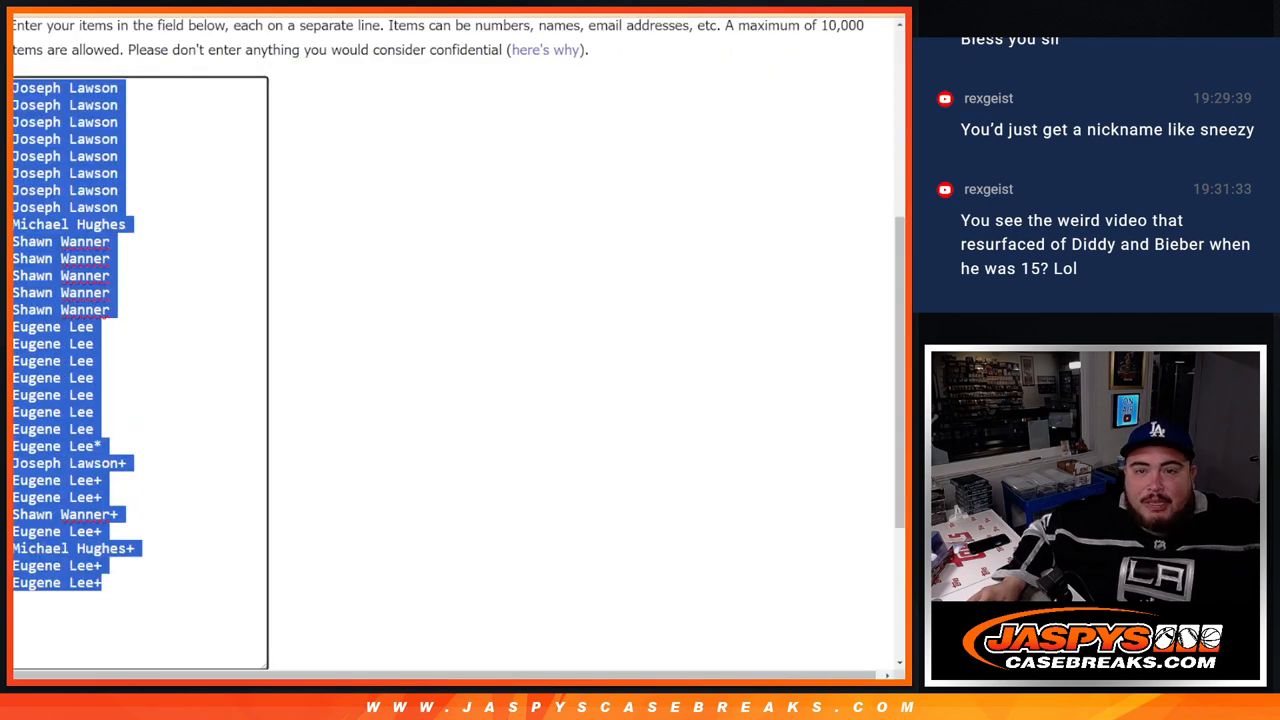
pyautogui.scroll(3)
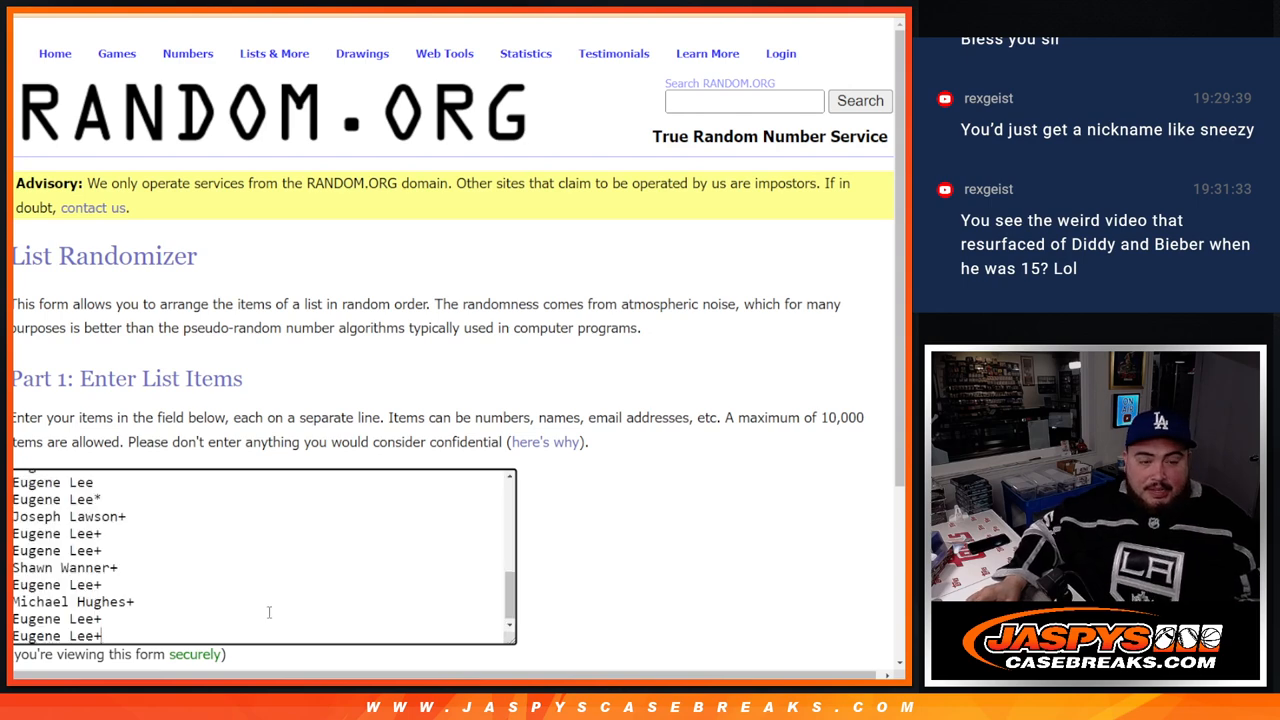
pyautogui.scroll(-3)
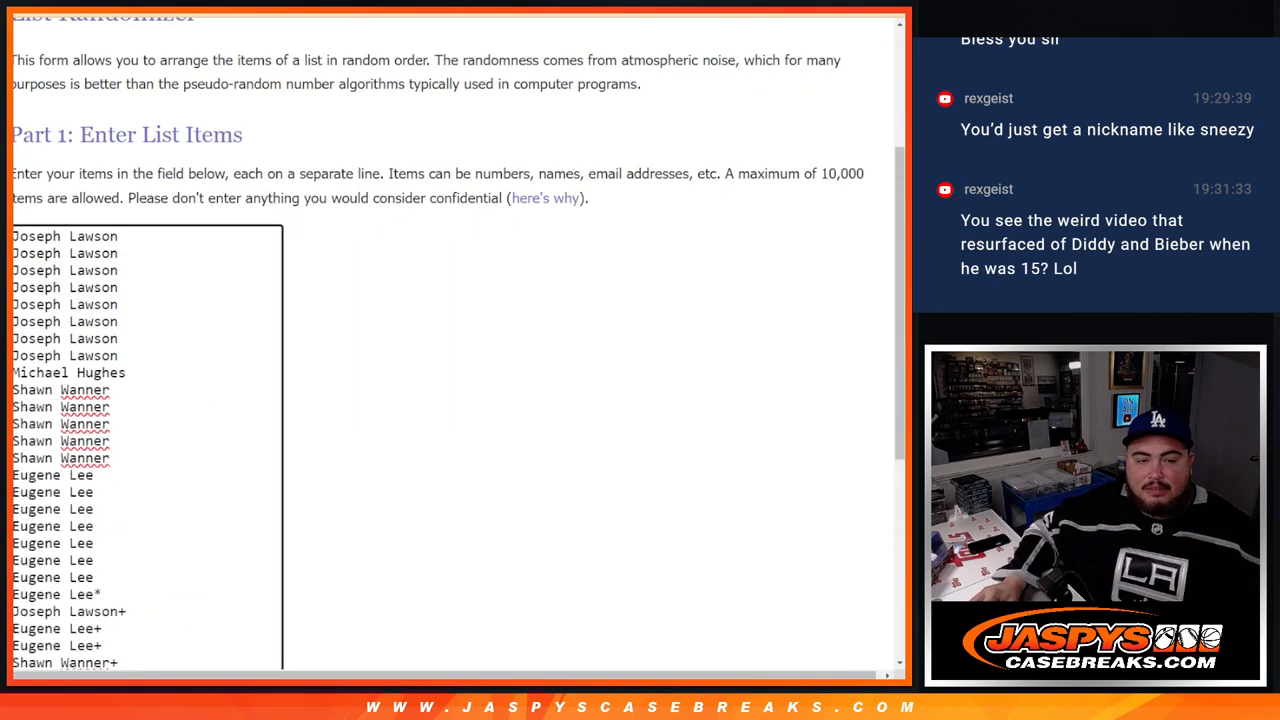
pyautogui.scroll(-3)
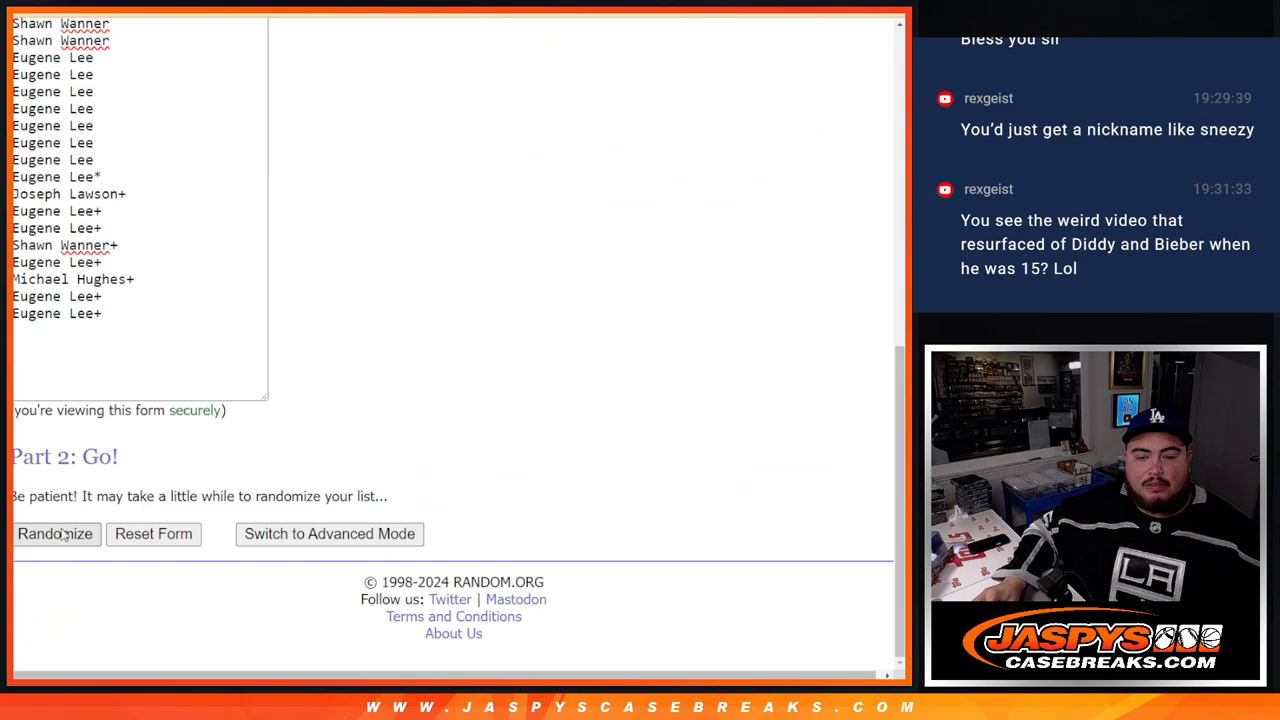
# Randomize the 30-name buyer list and reshuffle it twice more, then bring up the NBA team list
pyautogui.click(55, 533)
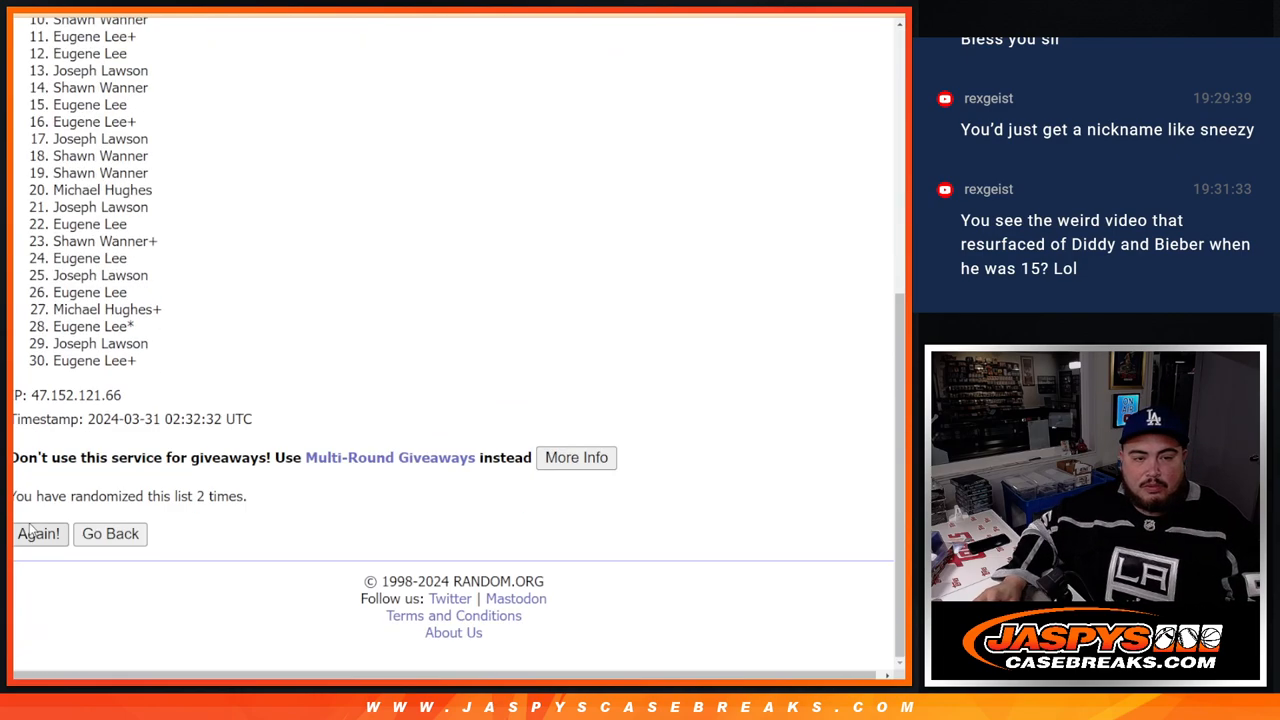
pyautogui.click(39, 533)
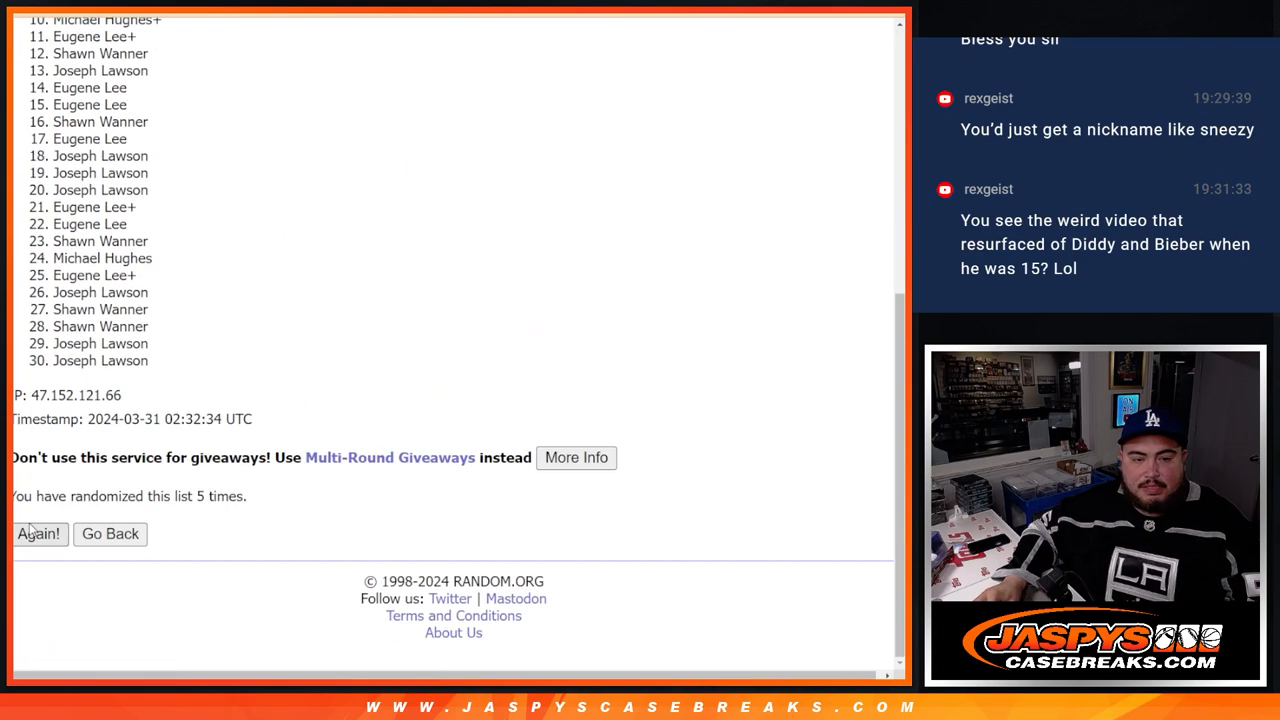
pyautogui.click(39, 533)
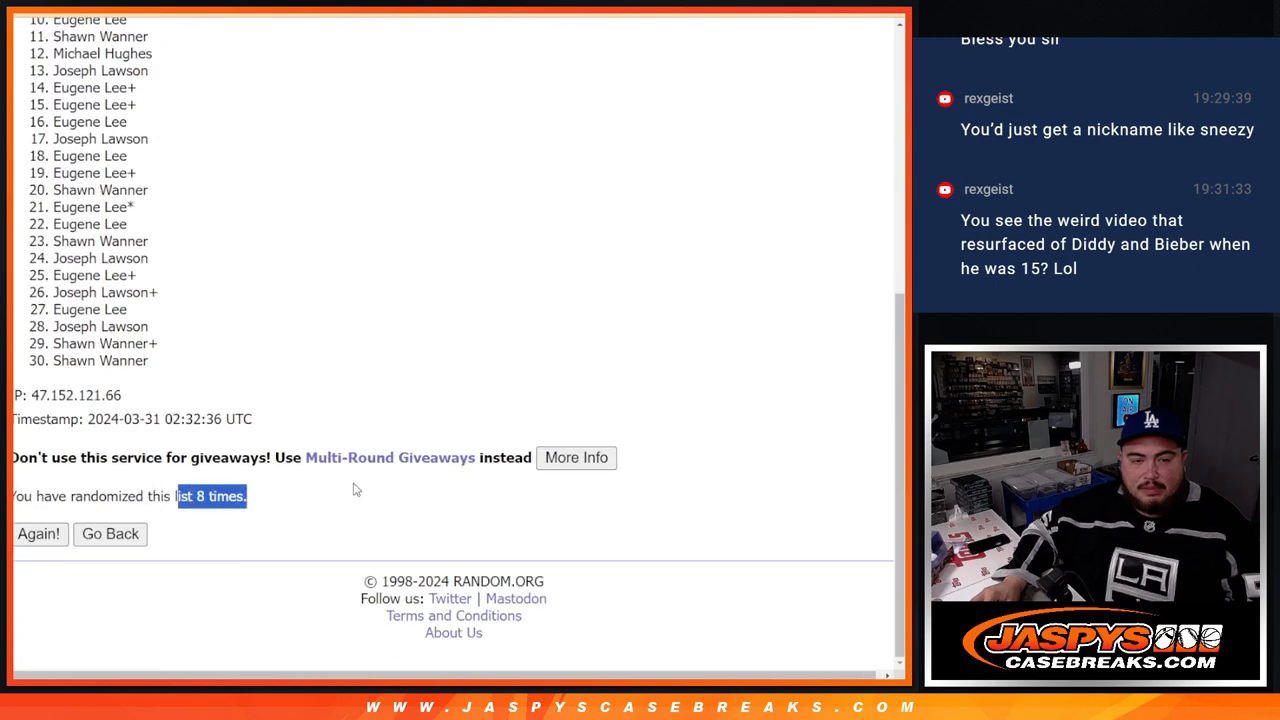
pyautogui.scroll(3)
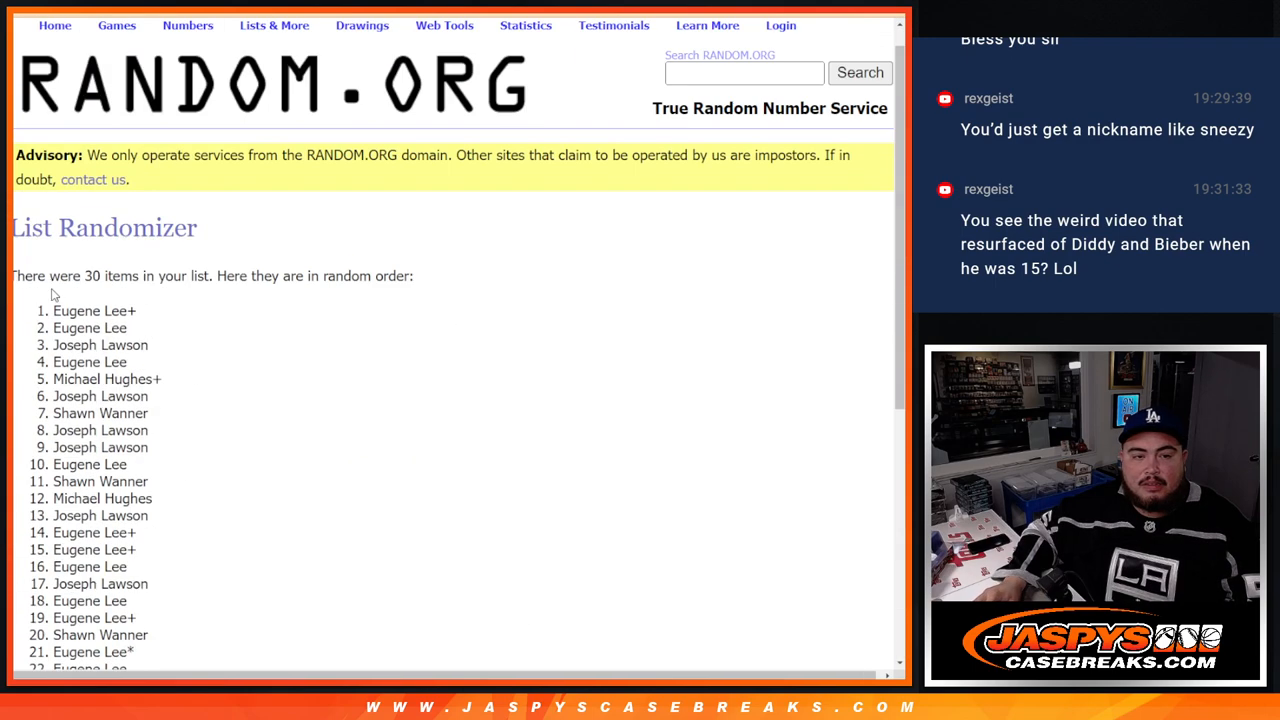
pyautogui.scroll(-3)
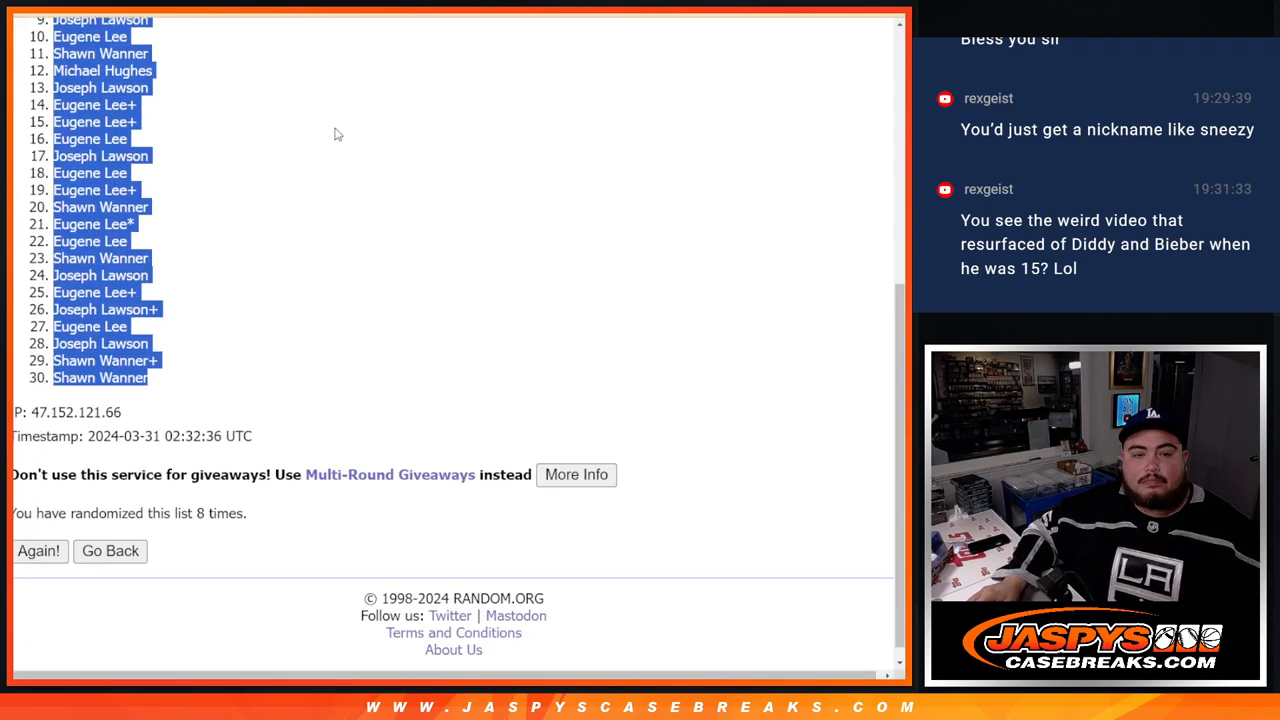
pyautogui.click(110, 551)
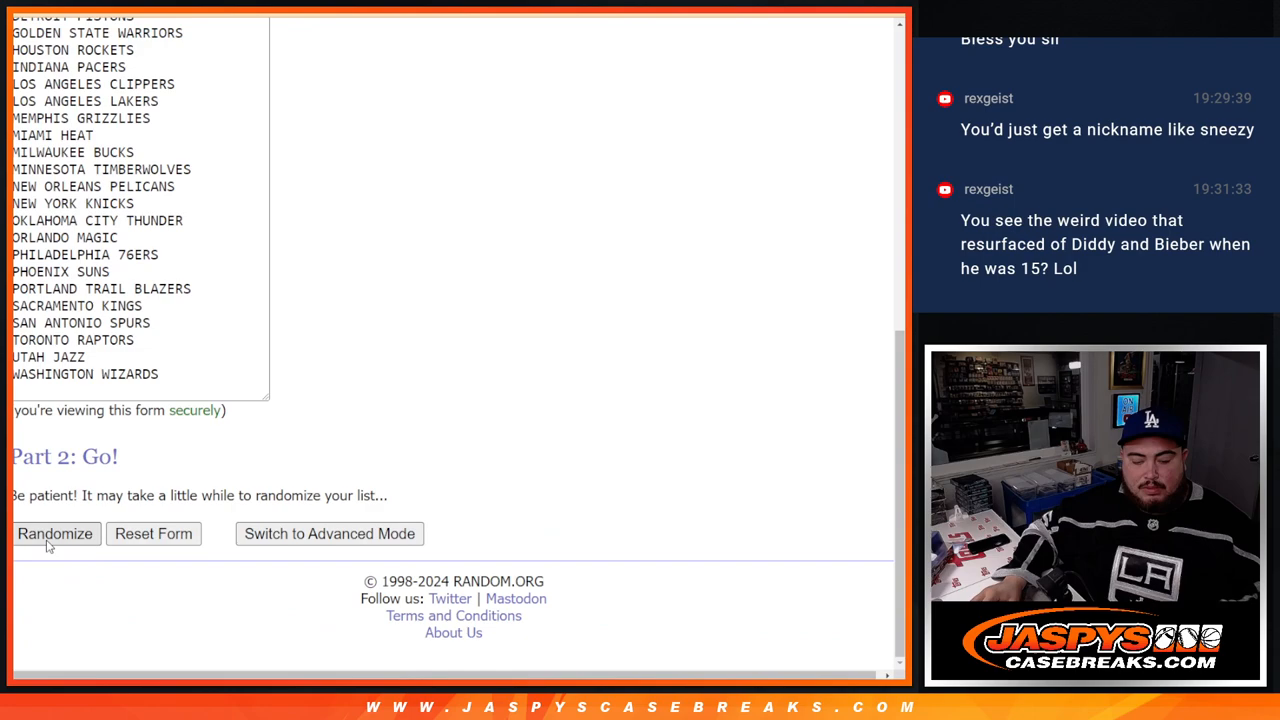
# Randomize the 30 NBA teams, then reshuffle them three more times with Again!
pyautogui.click(55, 533)
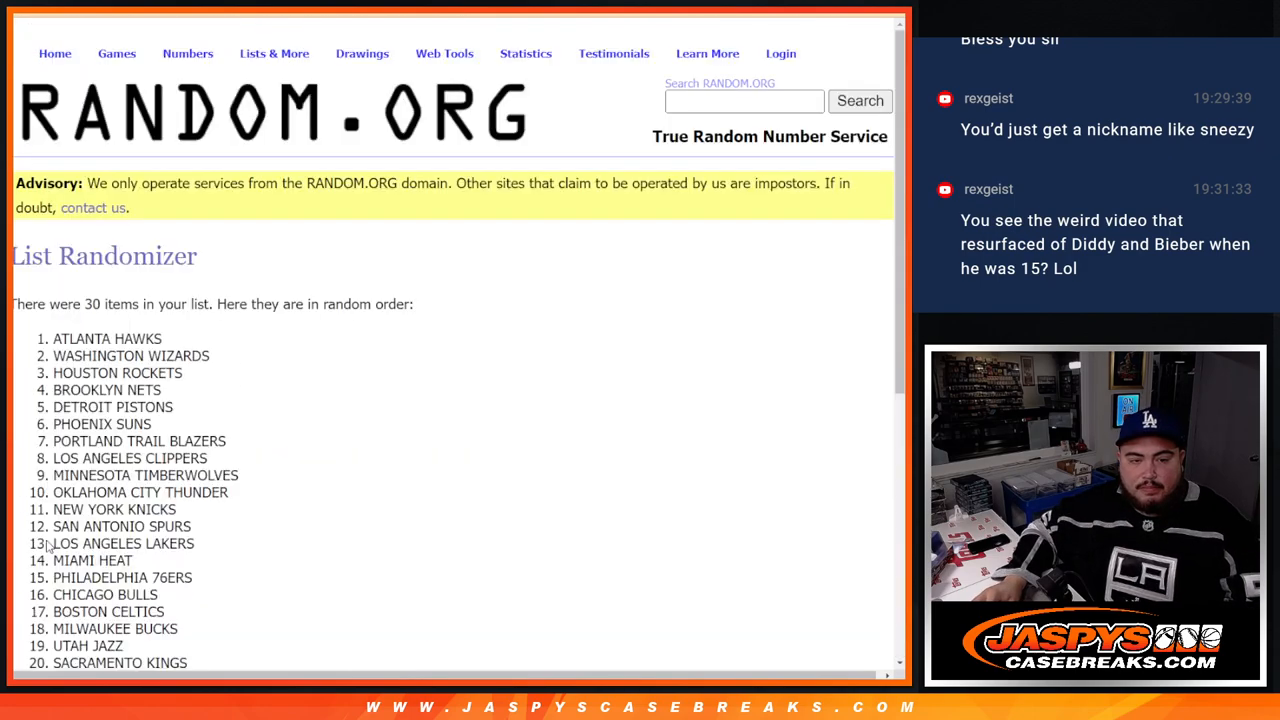
pyautogui.click(38, 533)
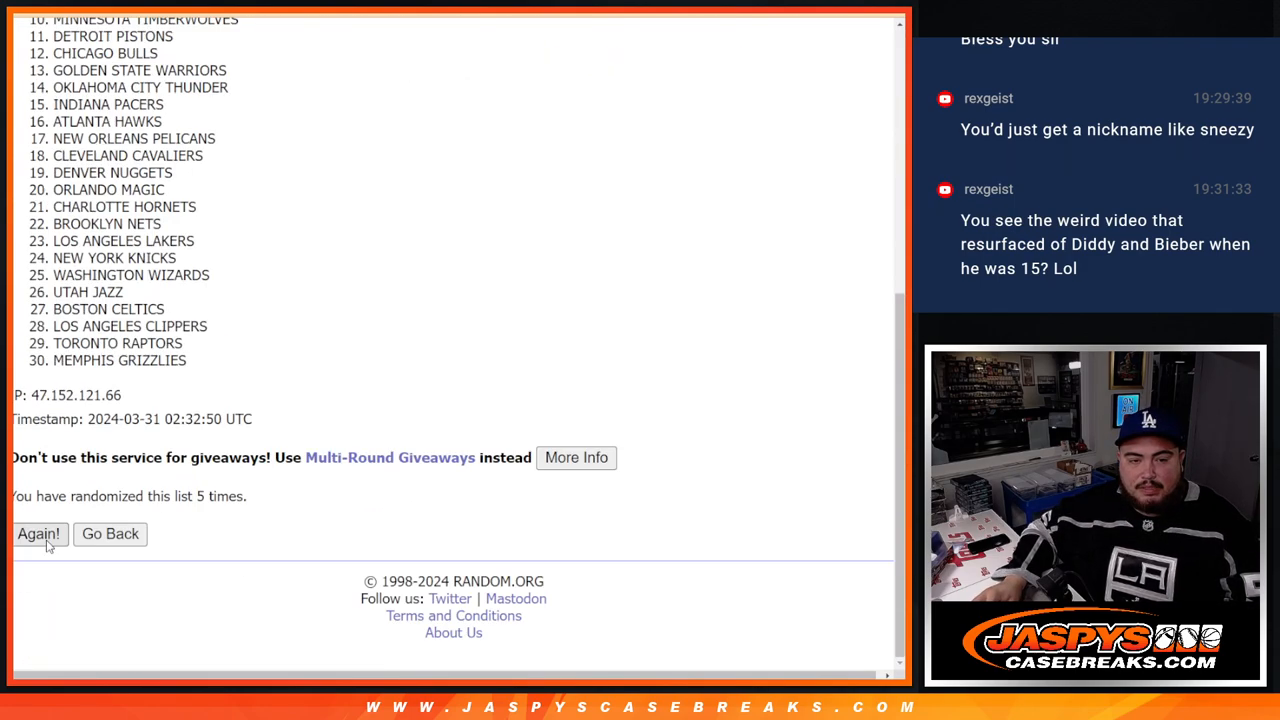
pyautogui.click(38, 533)
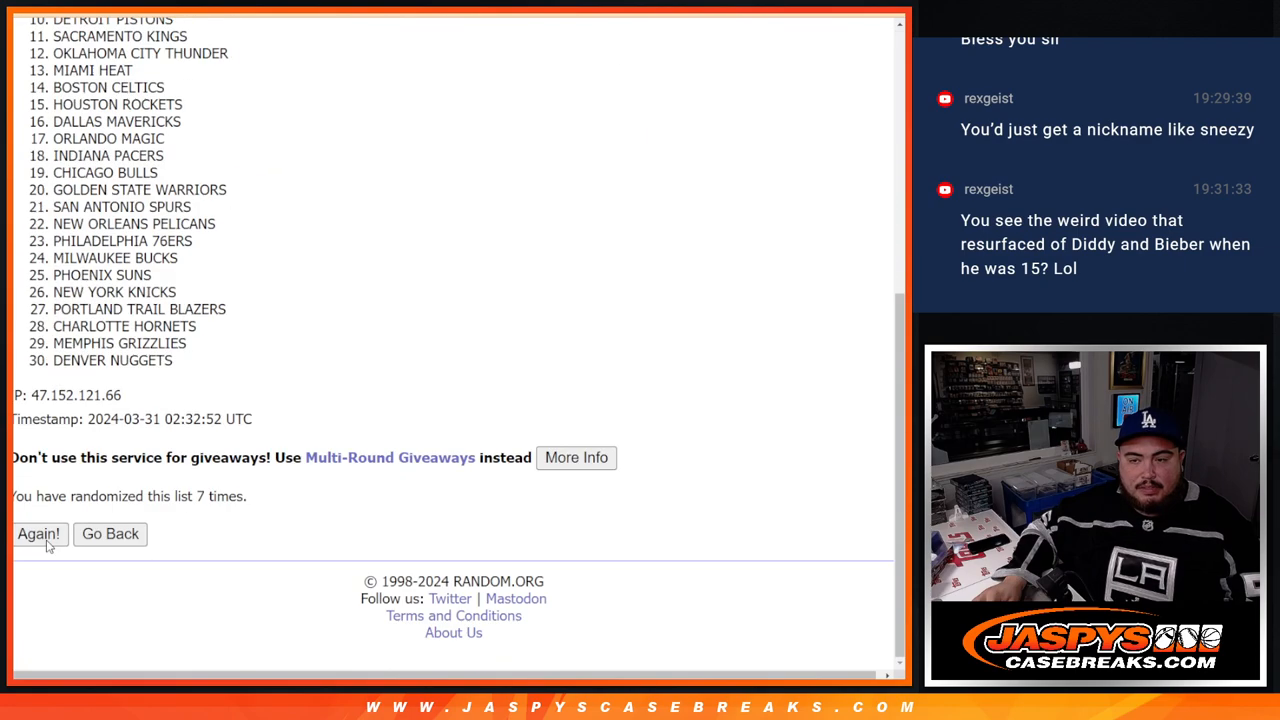
pyautogui.click(38, 533)
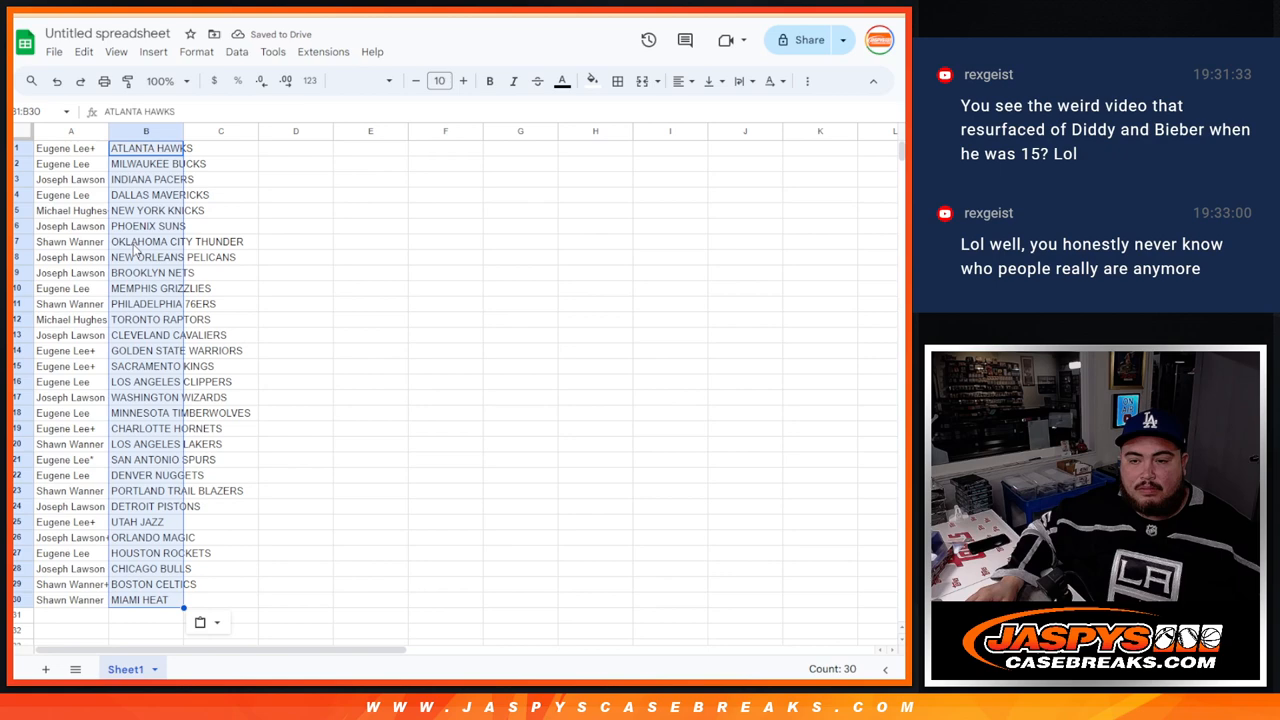
# Set the whole sheet to font size 14 and sort it by team column B, A–Z
pyautogui.click(462, 81)
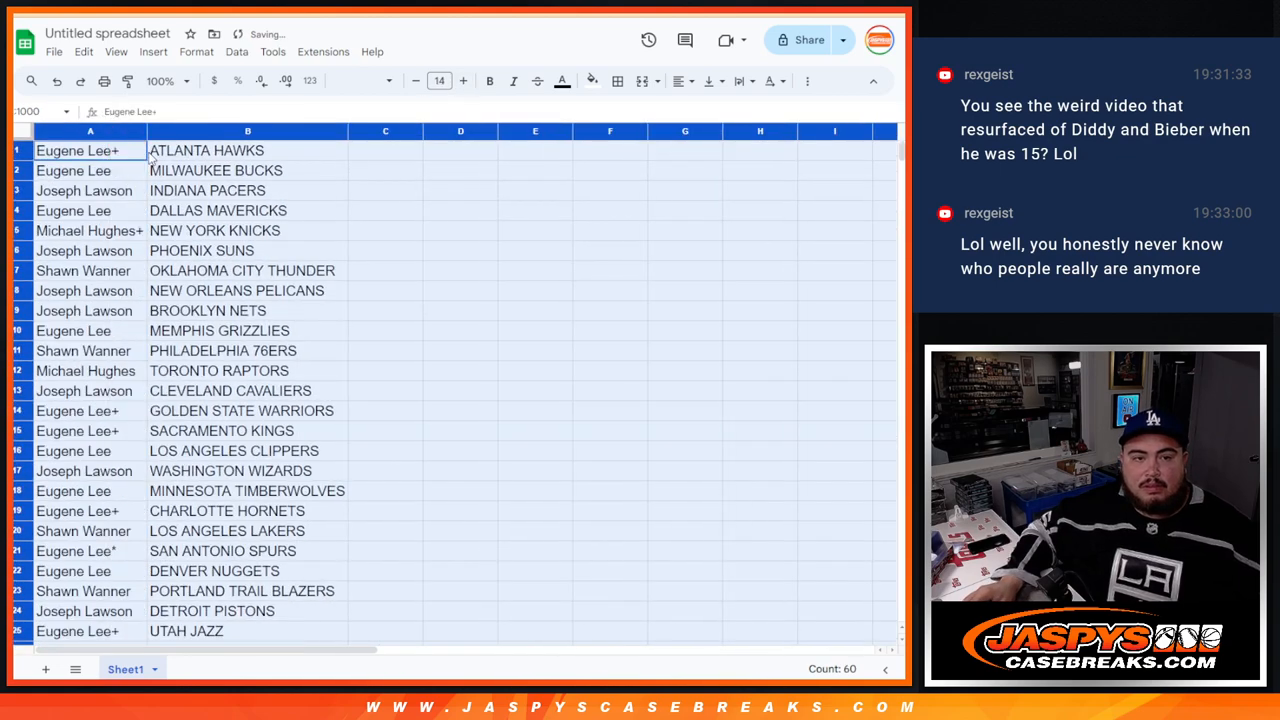
pyautogui.click(248, 190)
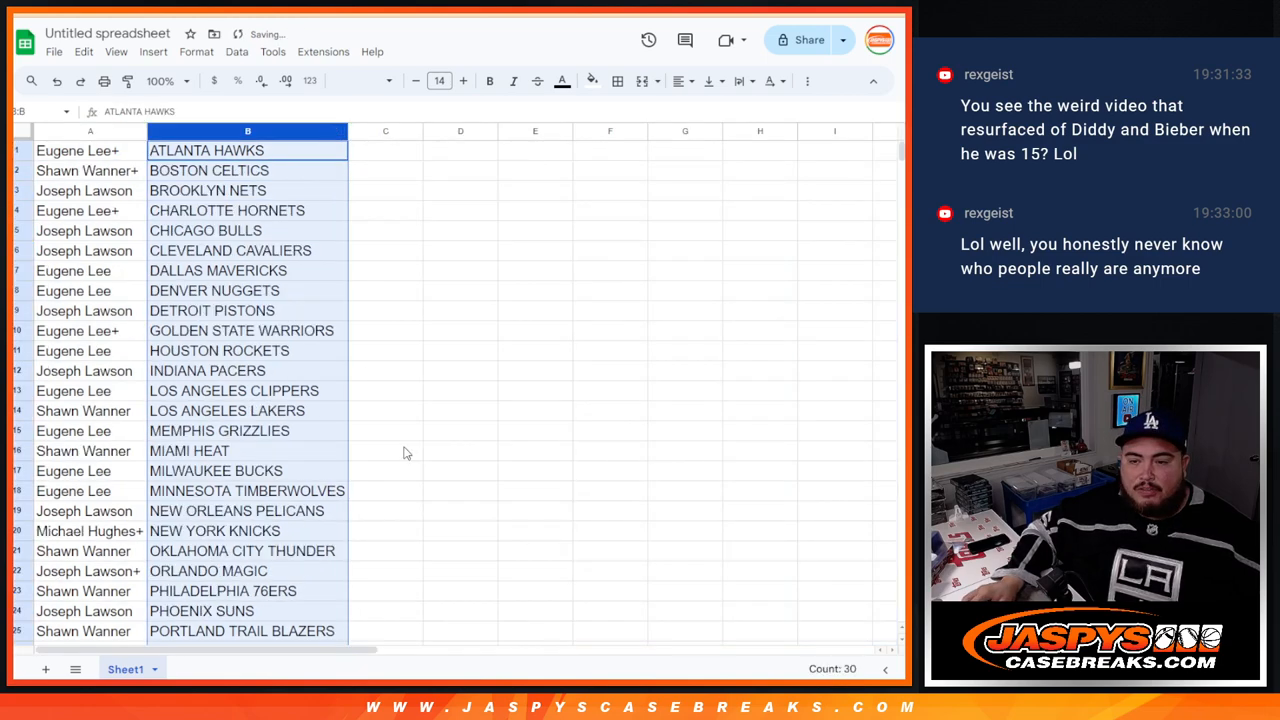
pyautogui.scroll(-3)
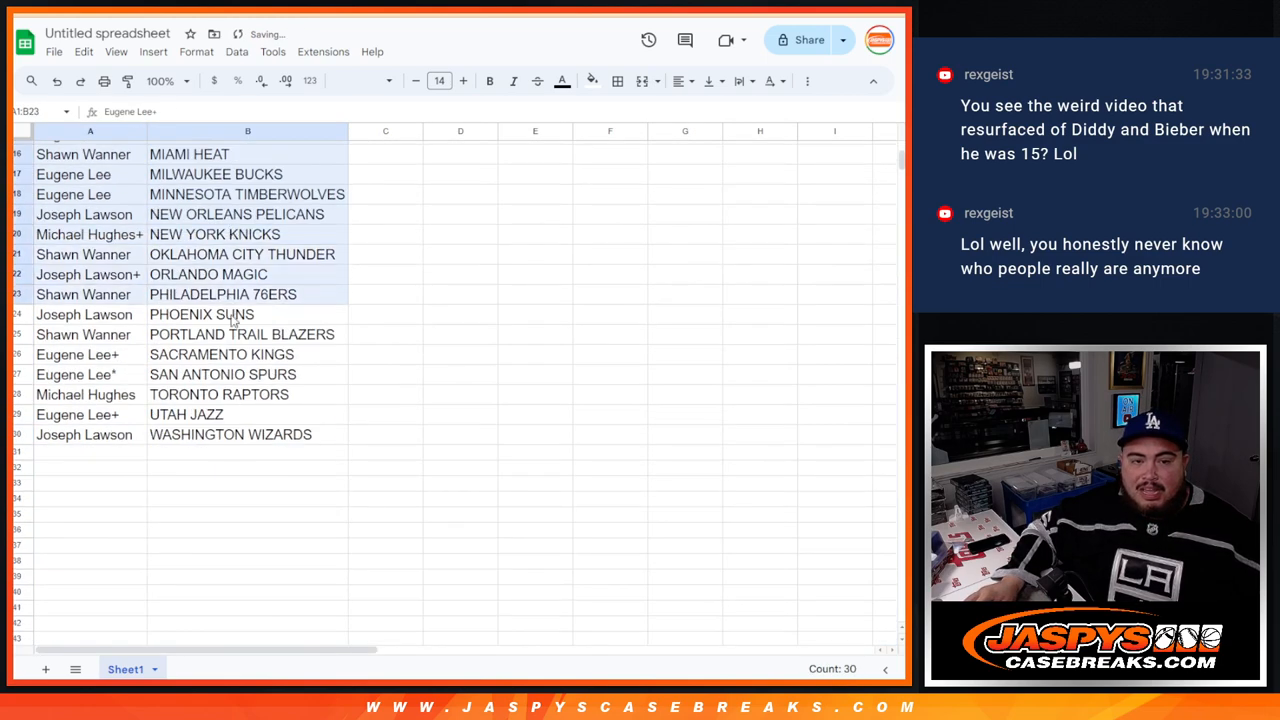
pyautogui.scroll(3)
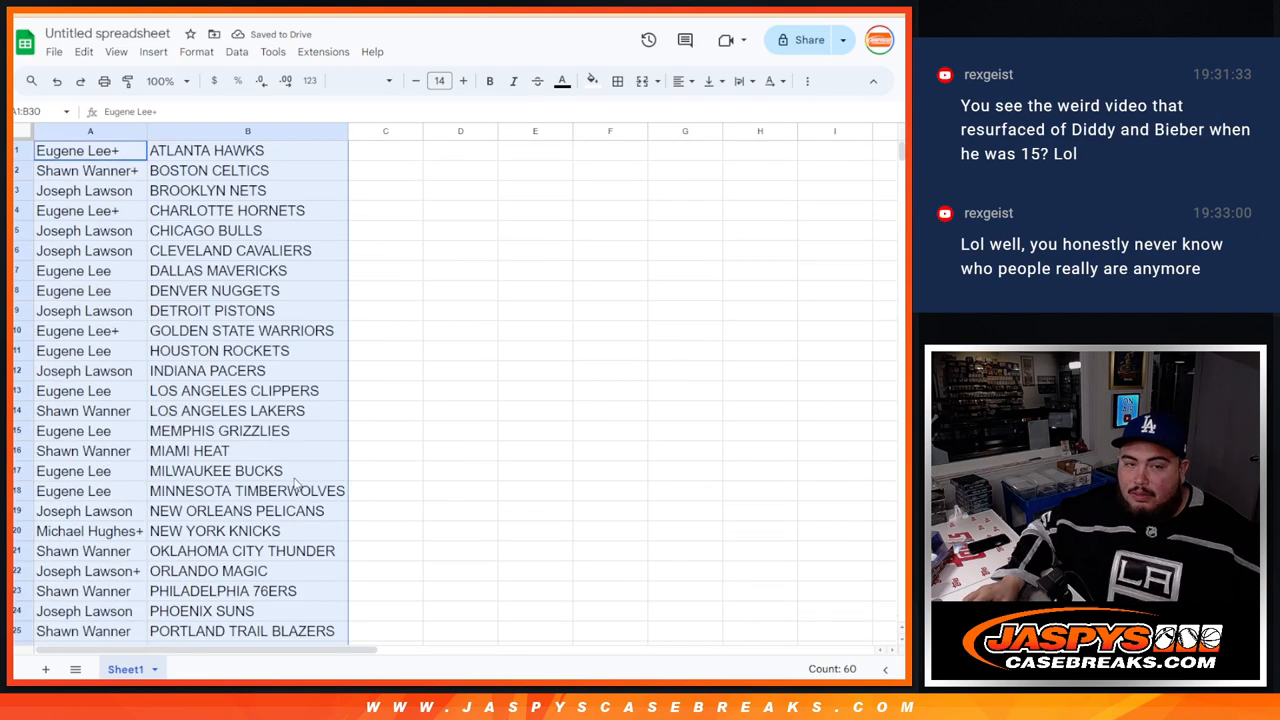
# Apply all borders to the table and centre the names and teams
pyautogui.click(618, 81)
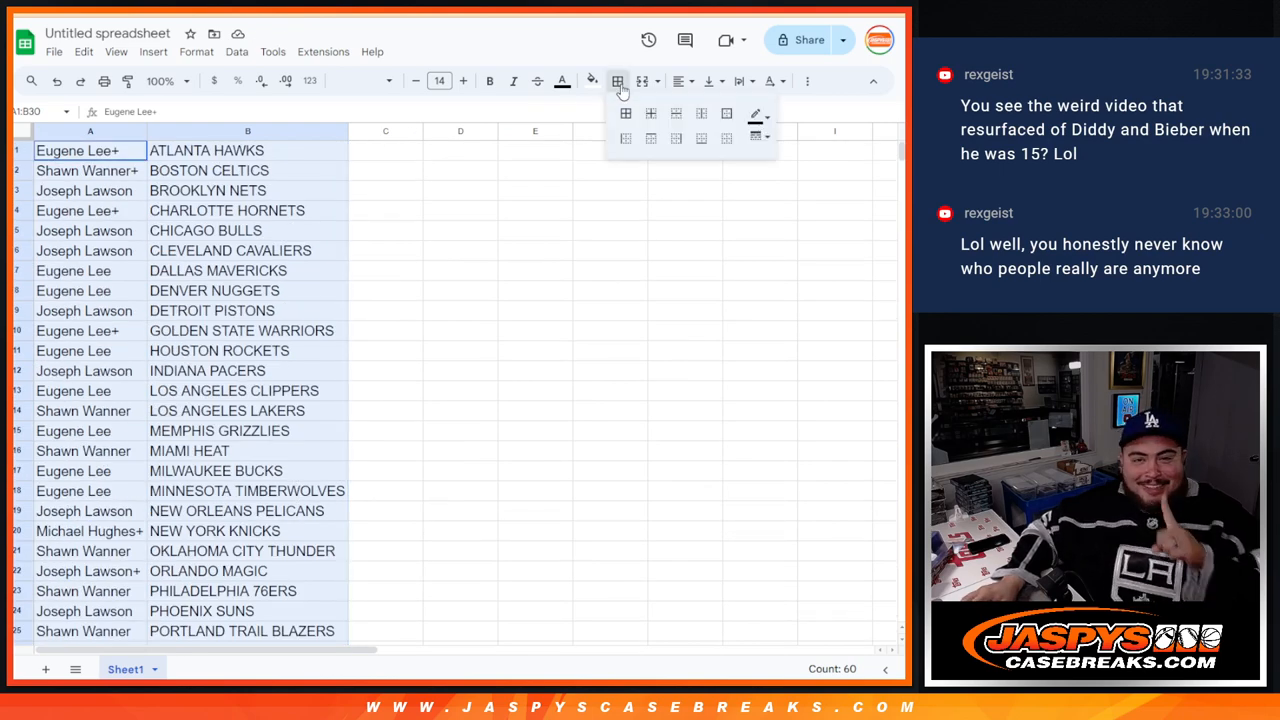
pyautogui.click(618, 81)
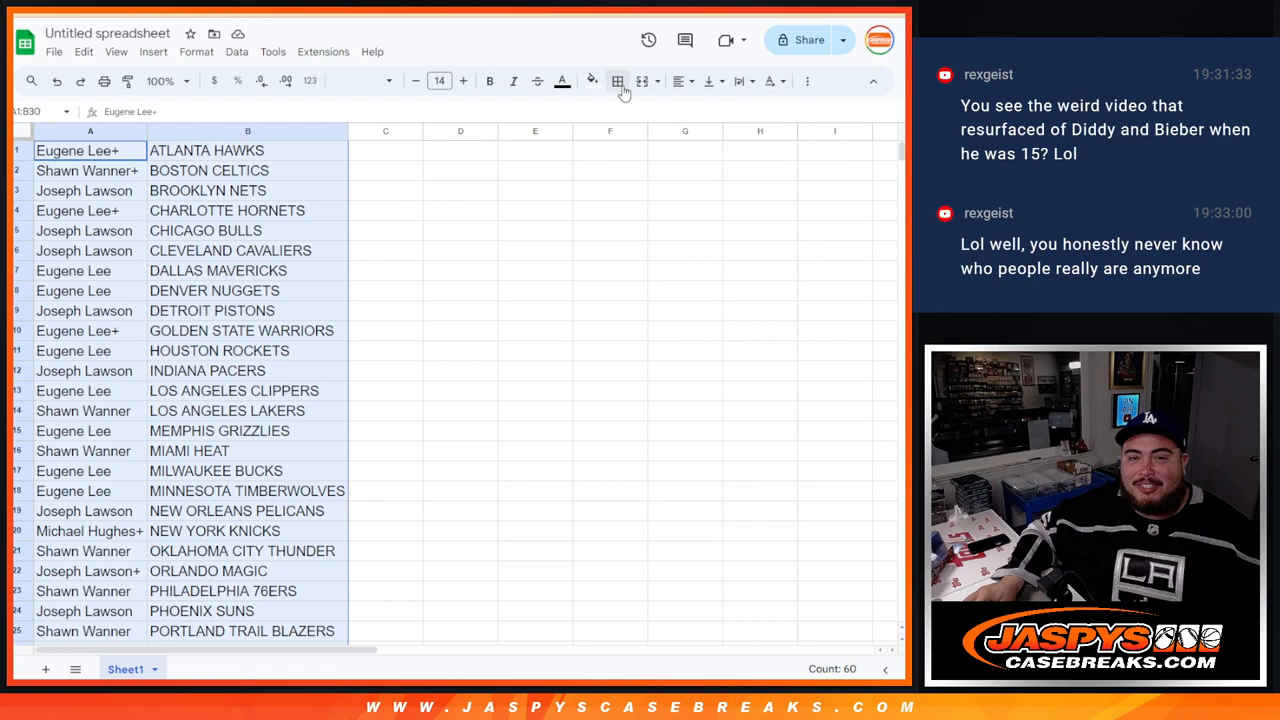
pyautogui.click(679, 81)
pyautogui.write('Sat.')
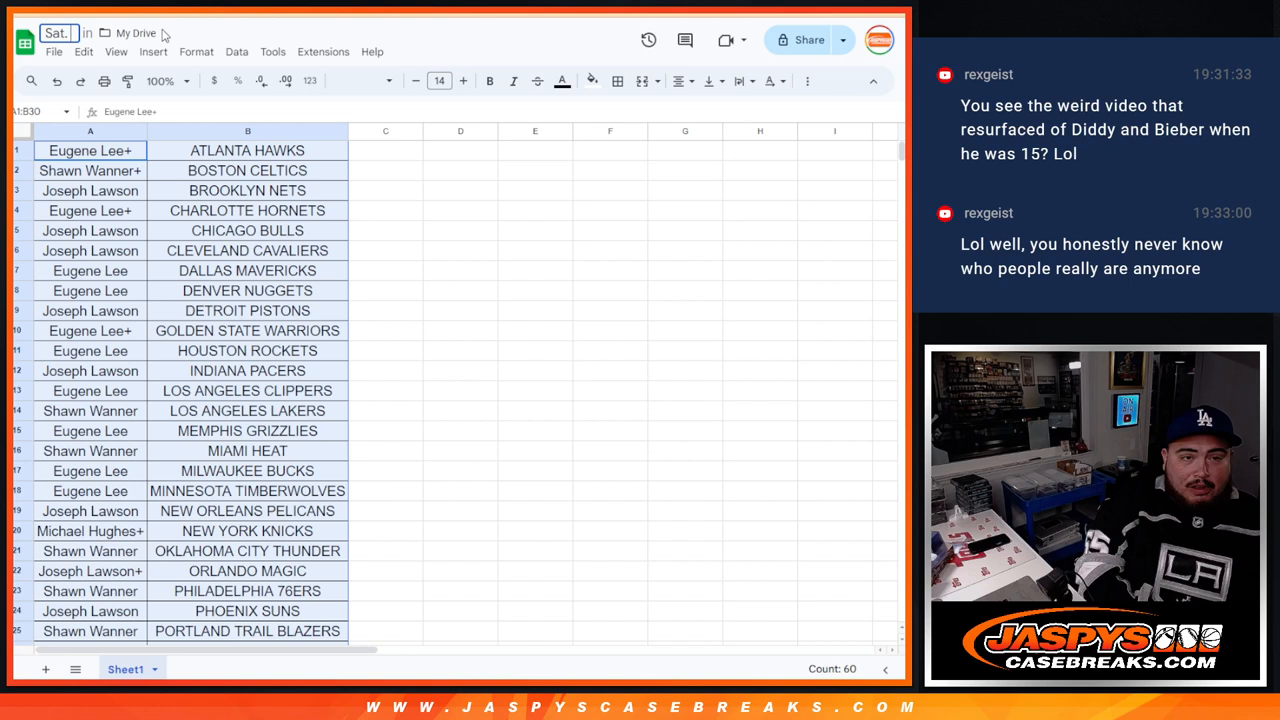
# Rename the spreadsheet for the Flawless giveaway and bring up print settings
pyautogui.write('4')
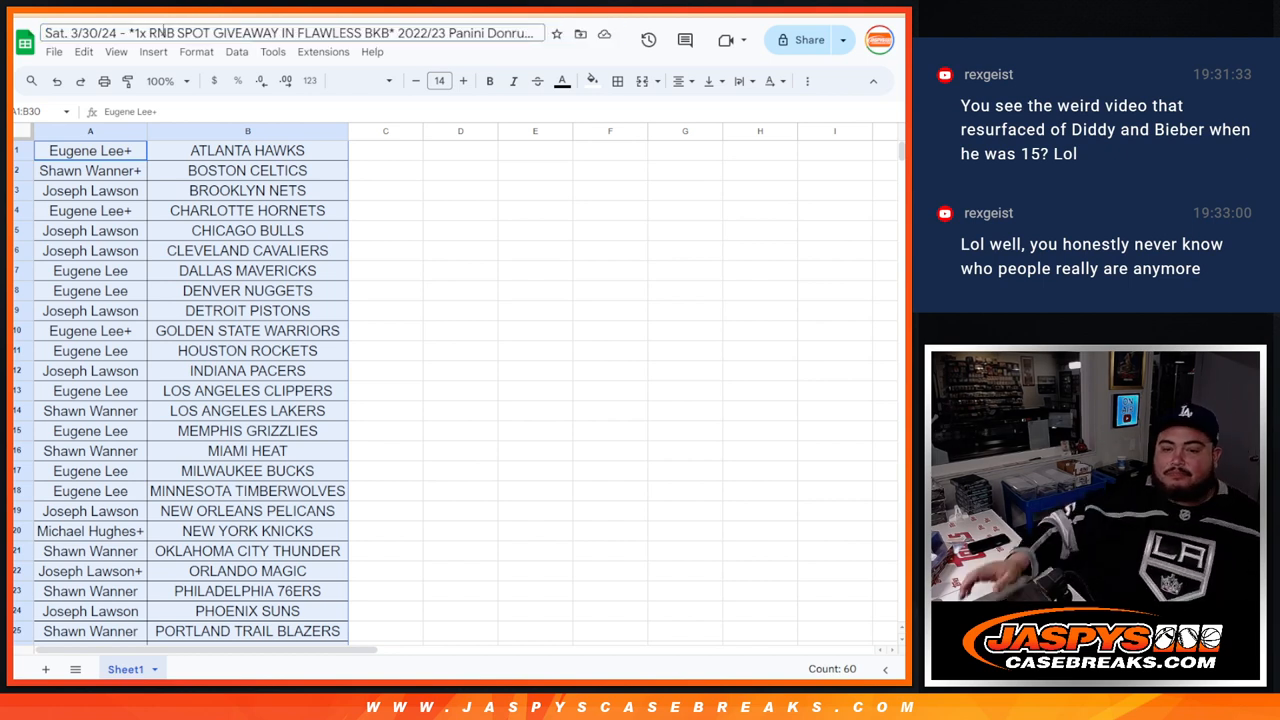
pyautogui.click(247, 350)
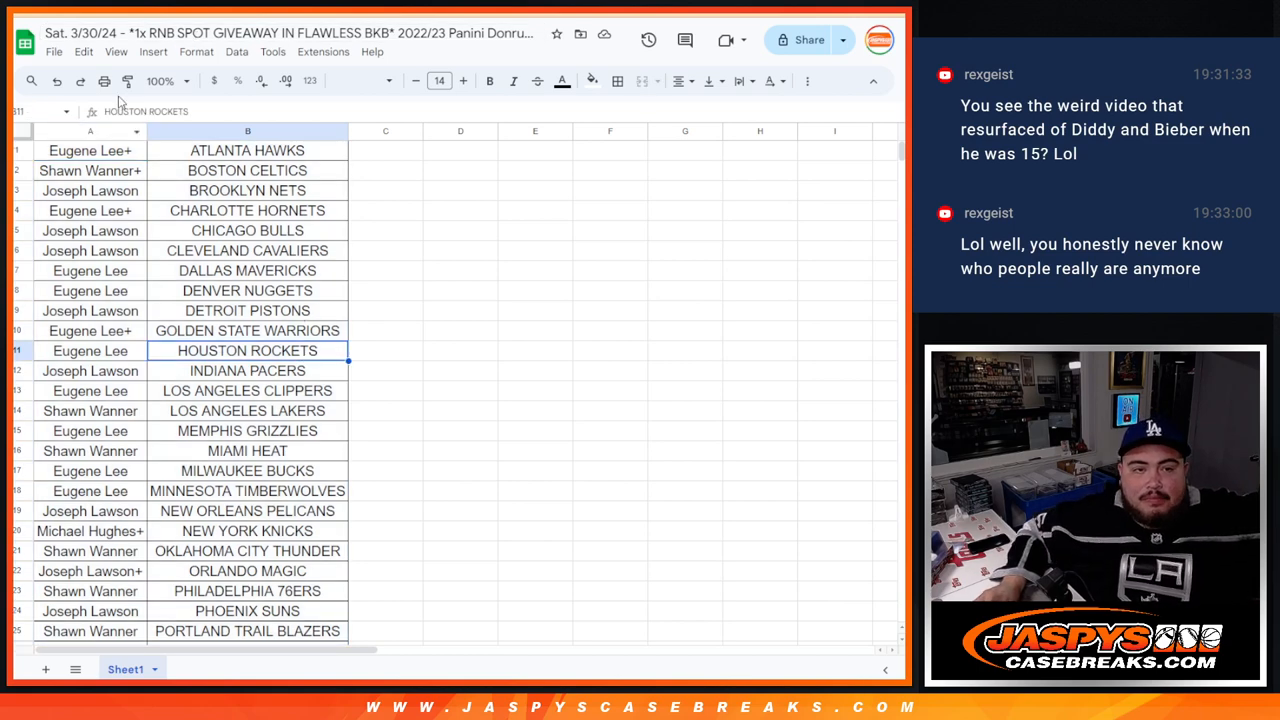
pyautogui.press('ctrl+p')
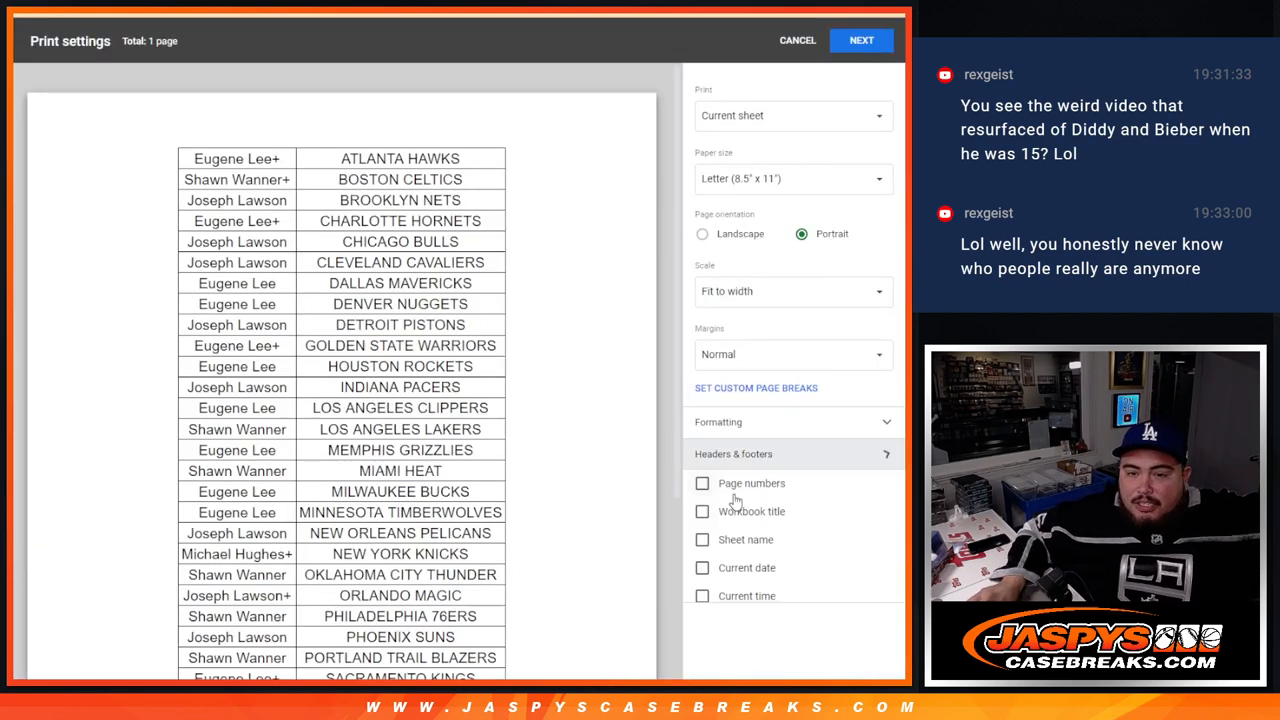
# Enable Workbook title under Headers & footers in the print settings
pyautogui.click(702, 511)
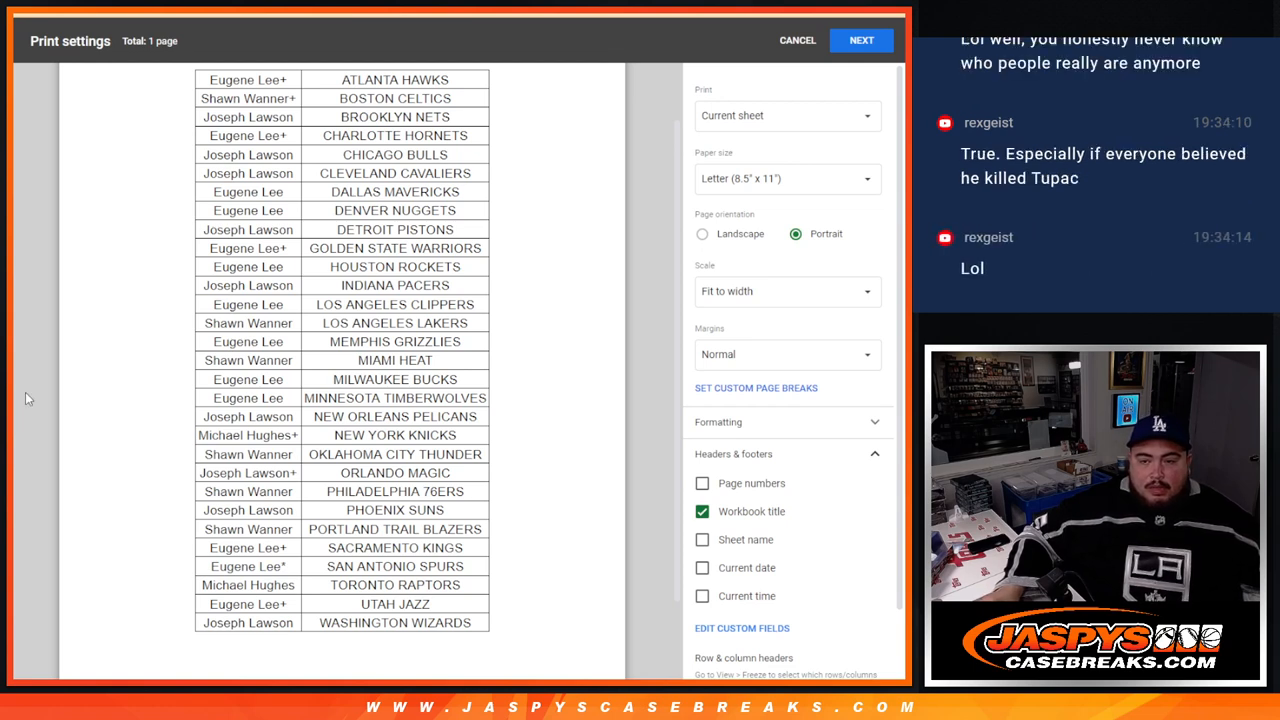
pyautogui.moveTo(44, 501)
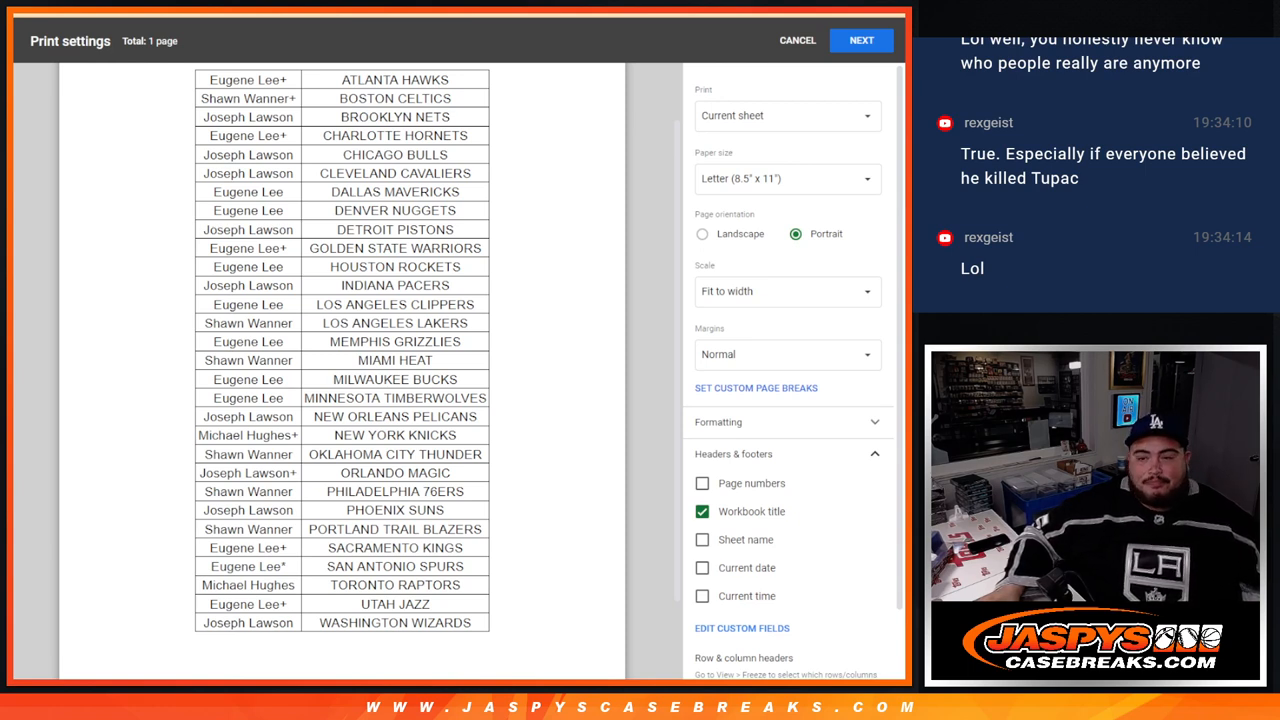
pyautogui.click(797, 40)
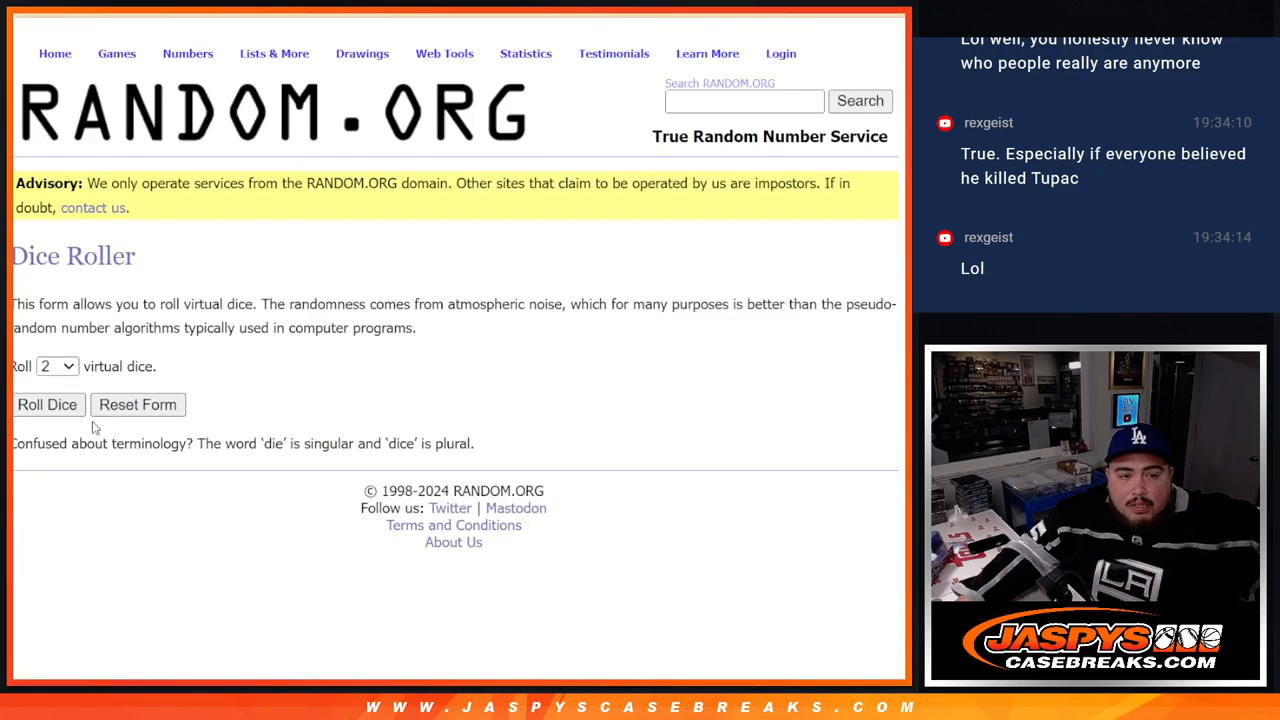
# Go to the List Randomizer holding the 30 buyer names and randomize them
pyautogui.click(47, 404)
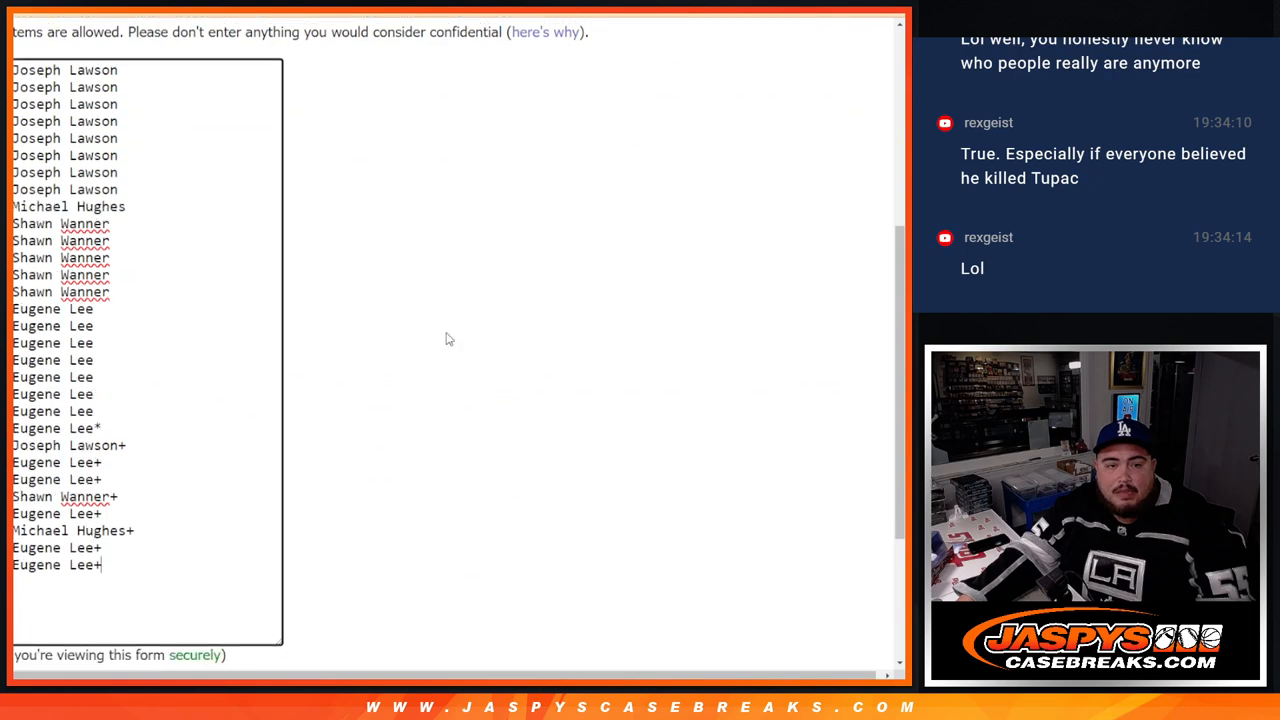
pyautogui.scroll(-3)
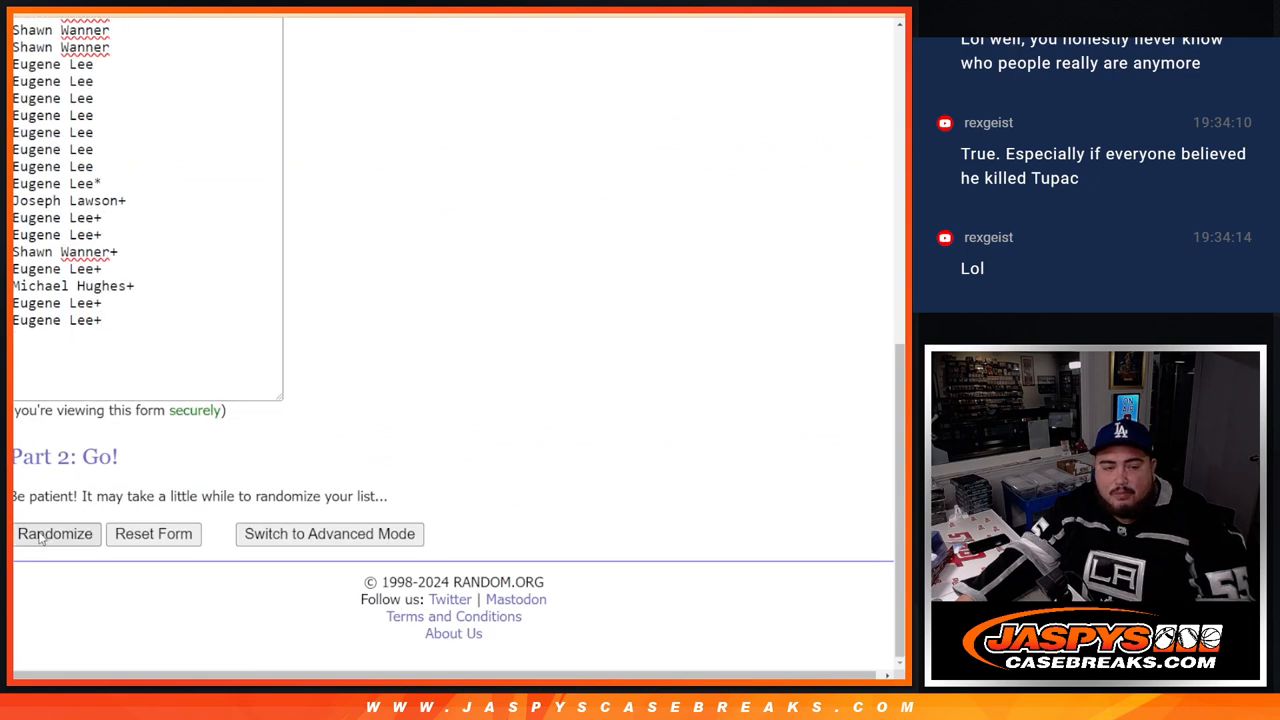
pyautogui.click(55, 533)
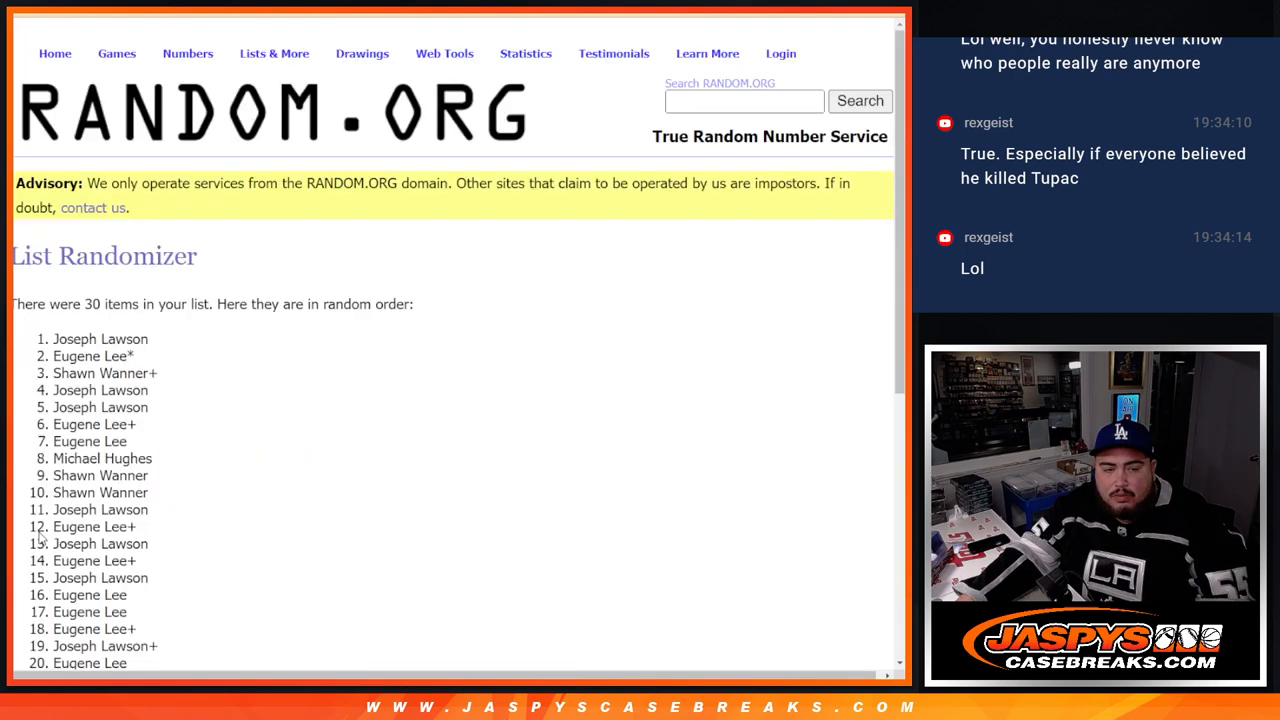
# Confirm the list was shuffled six times, then highlight the top buyer name as winner
pyautogui.scroll(-3)
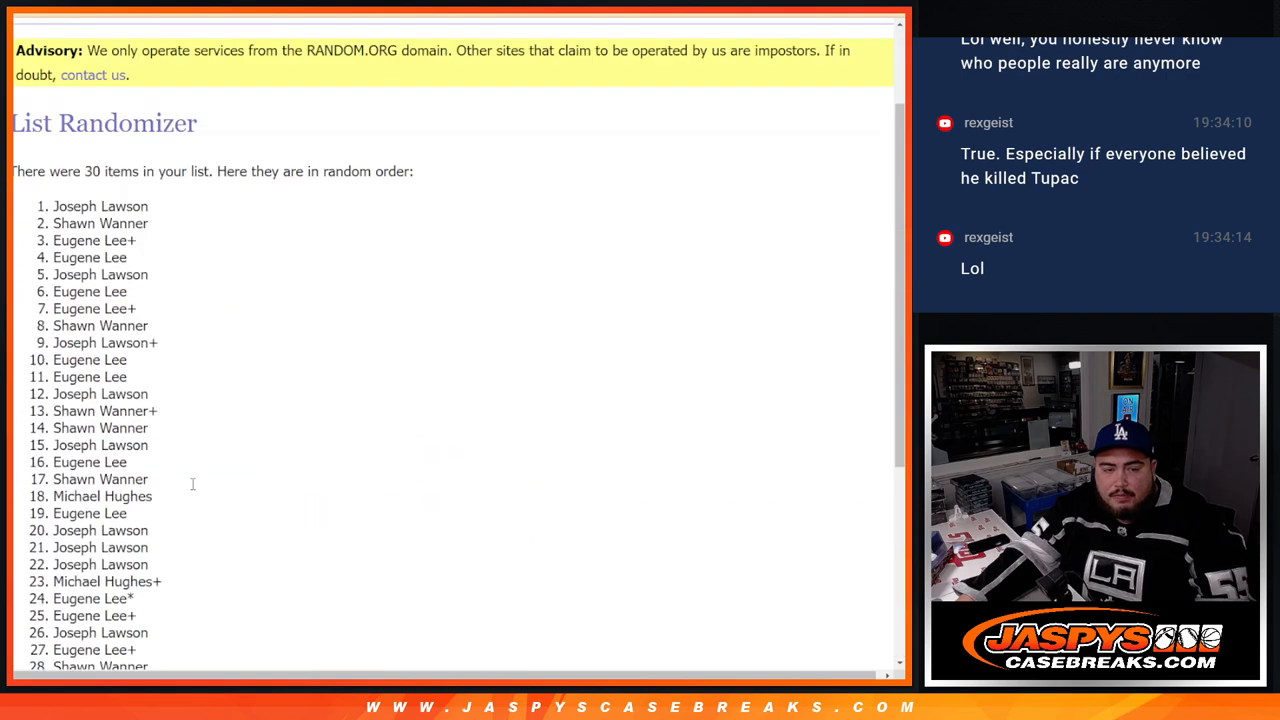
pyautogui.scroll(-3)
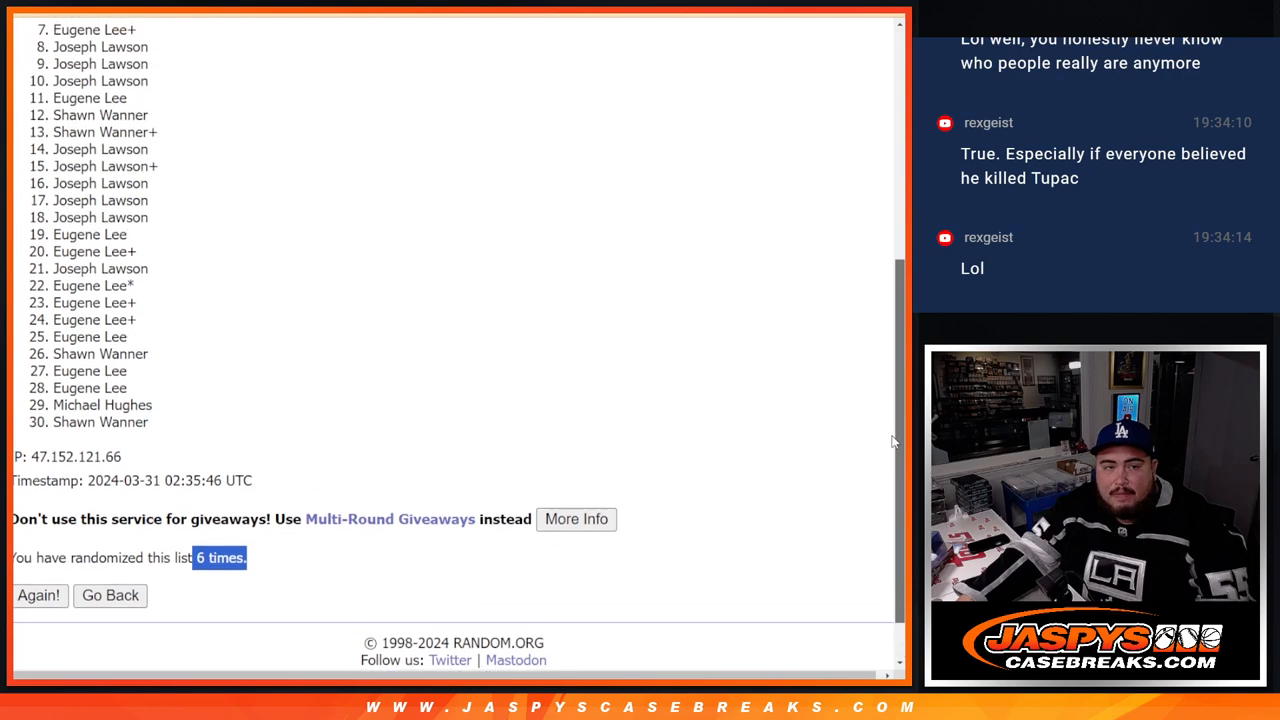
pyautogui.scroll(3)
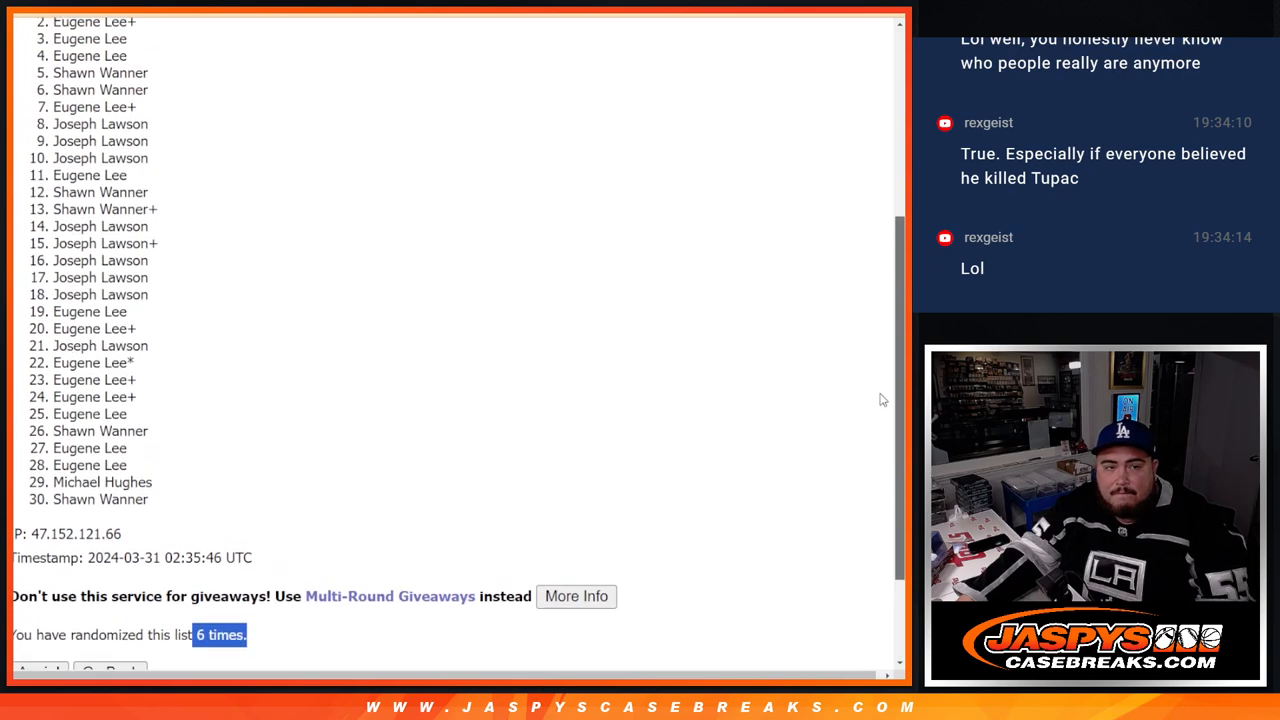
pyautogui.scroll(3)
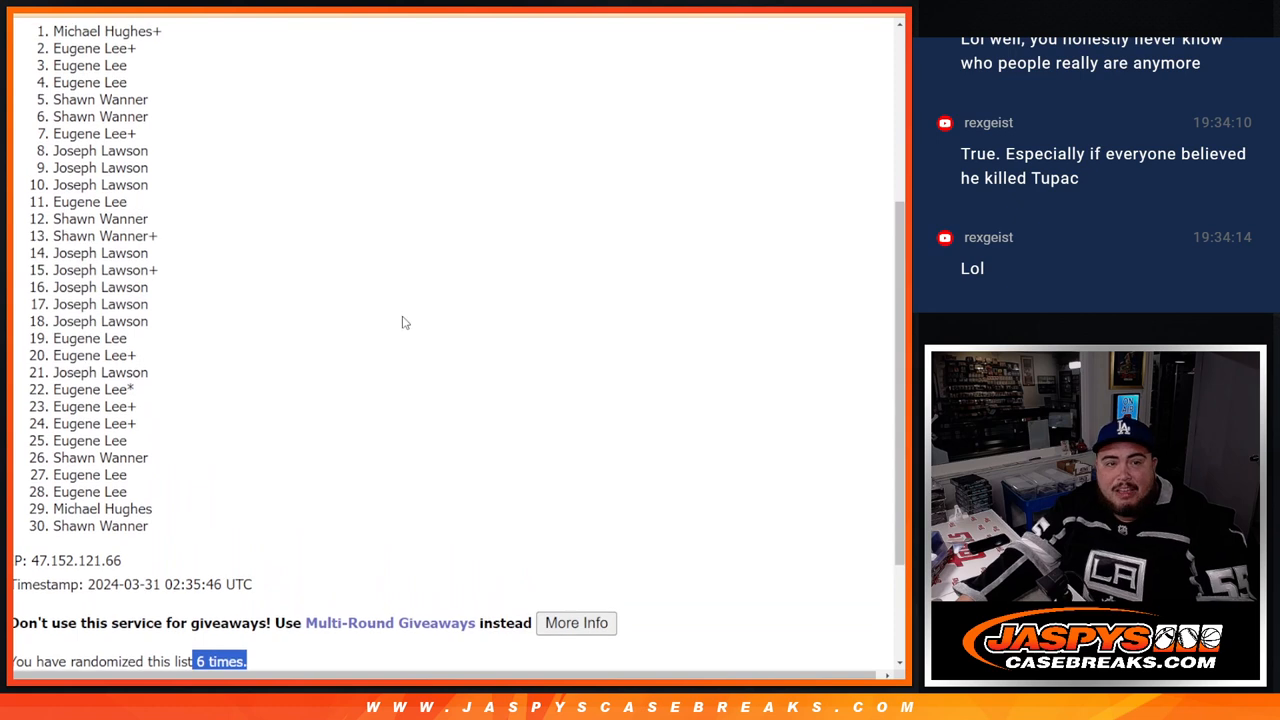
pyautogui.scroll(3)
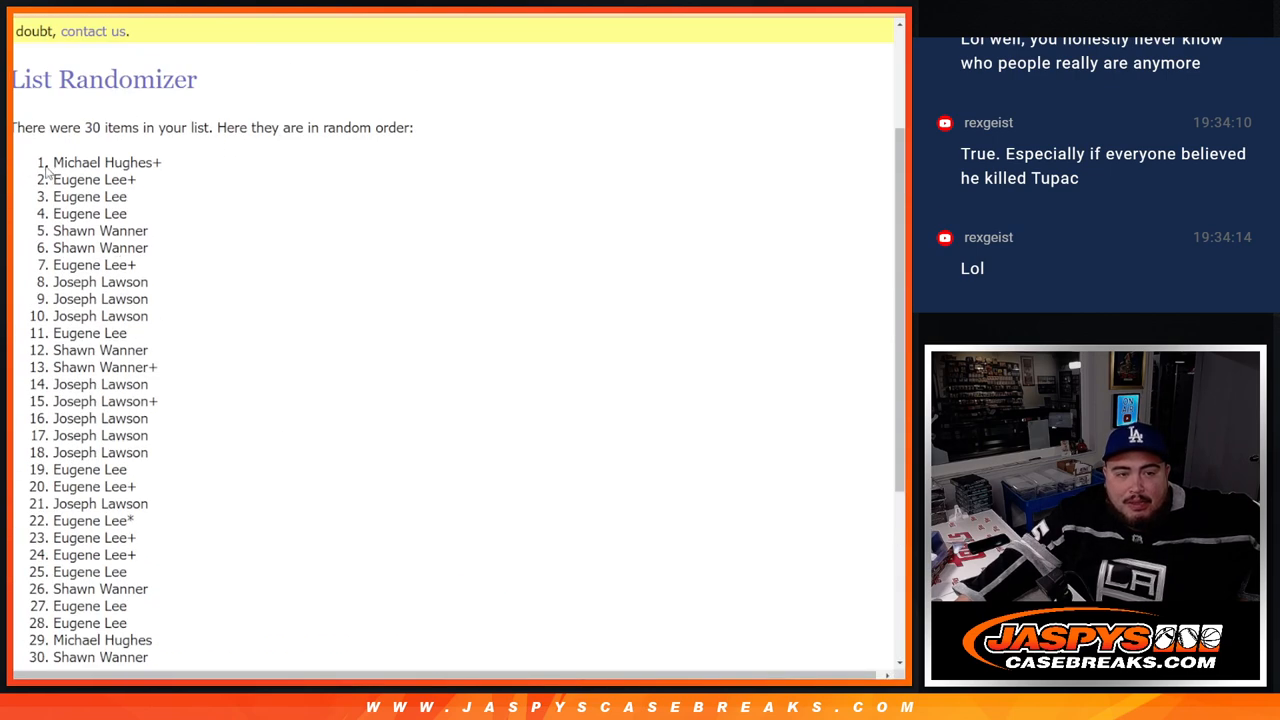
pyautogui.doubleClick(107, 162)
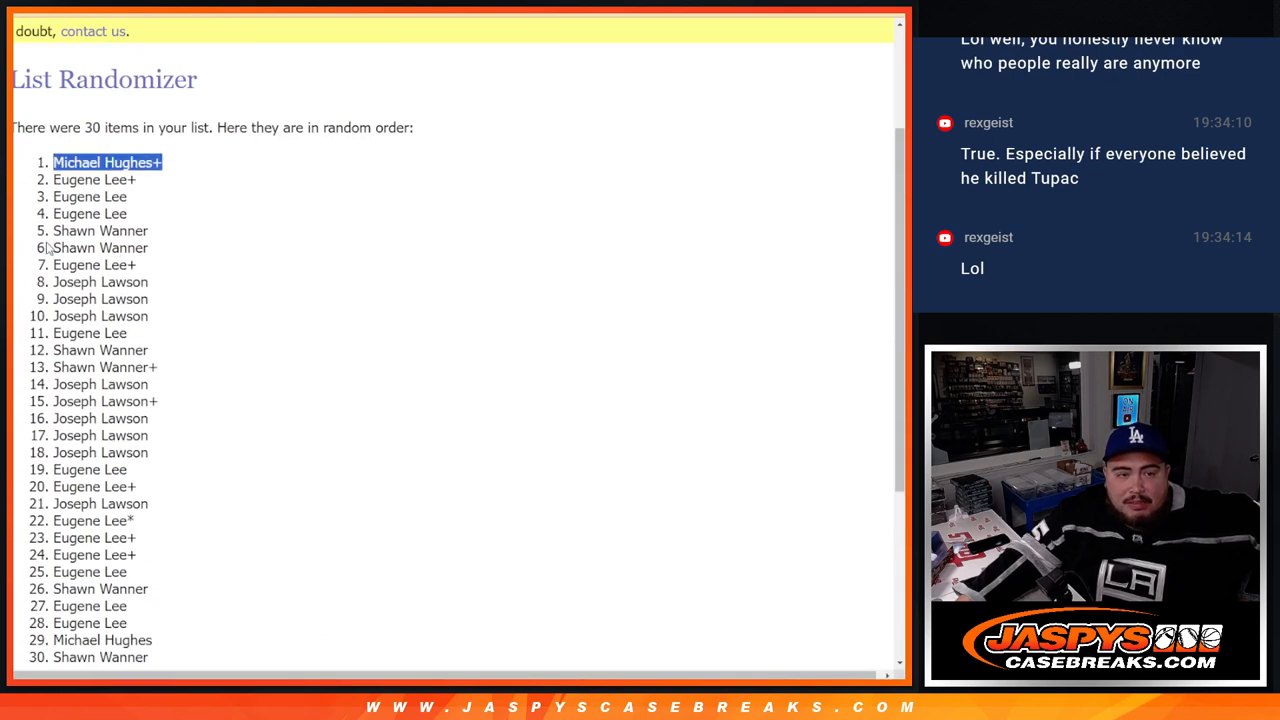